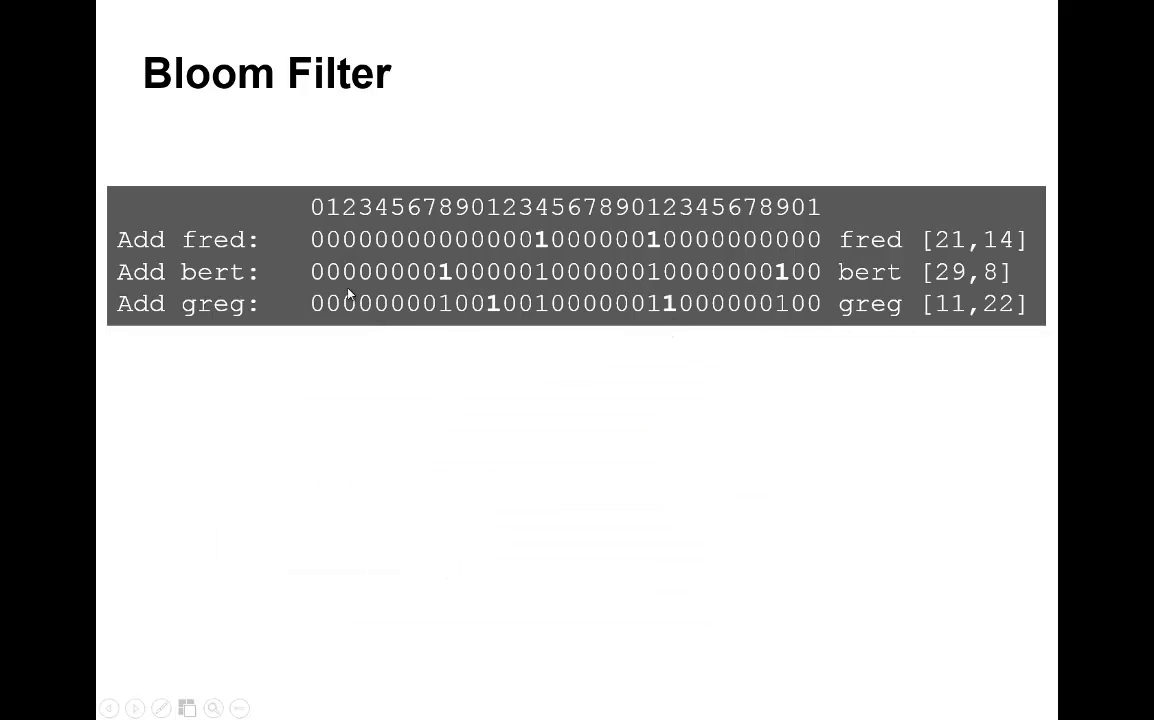
{"action": "mouse_move", "coordinate": [960, 245]}
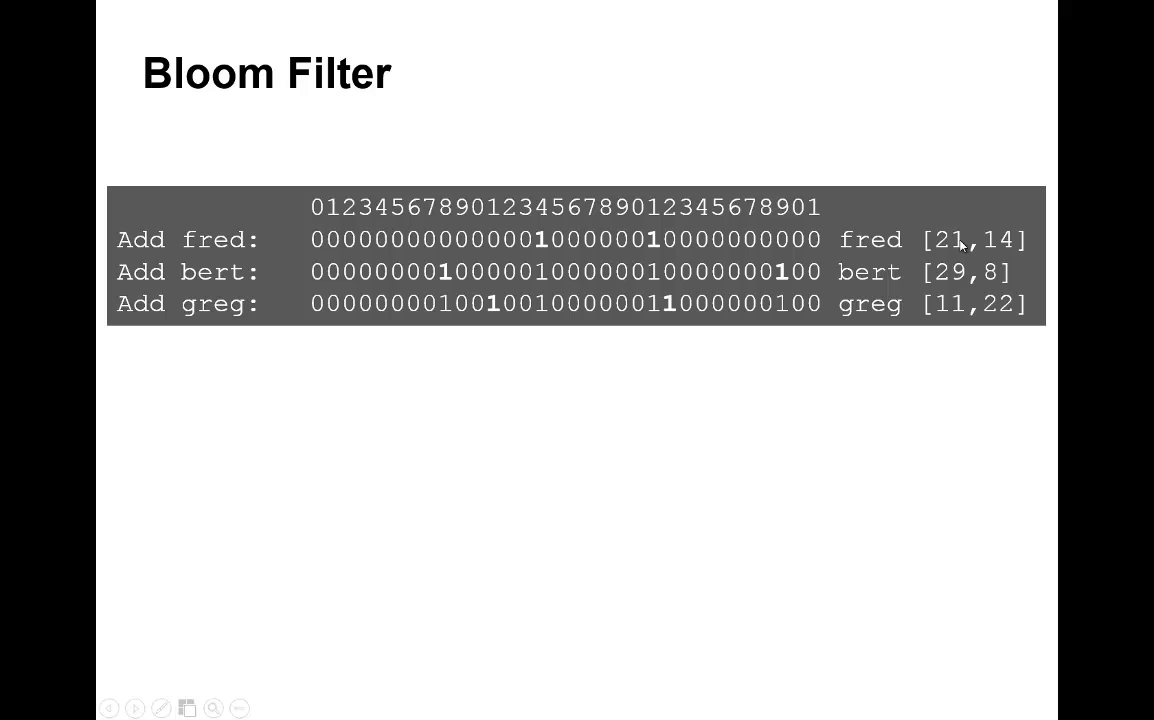
{"action": "mouse_move", "coordinate": [1000, 240]}
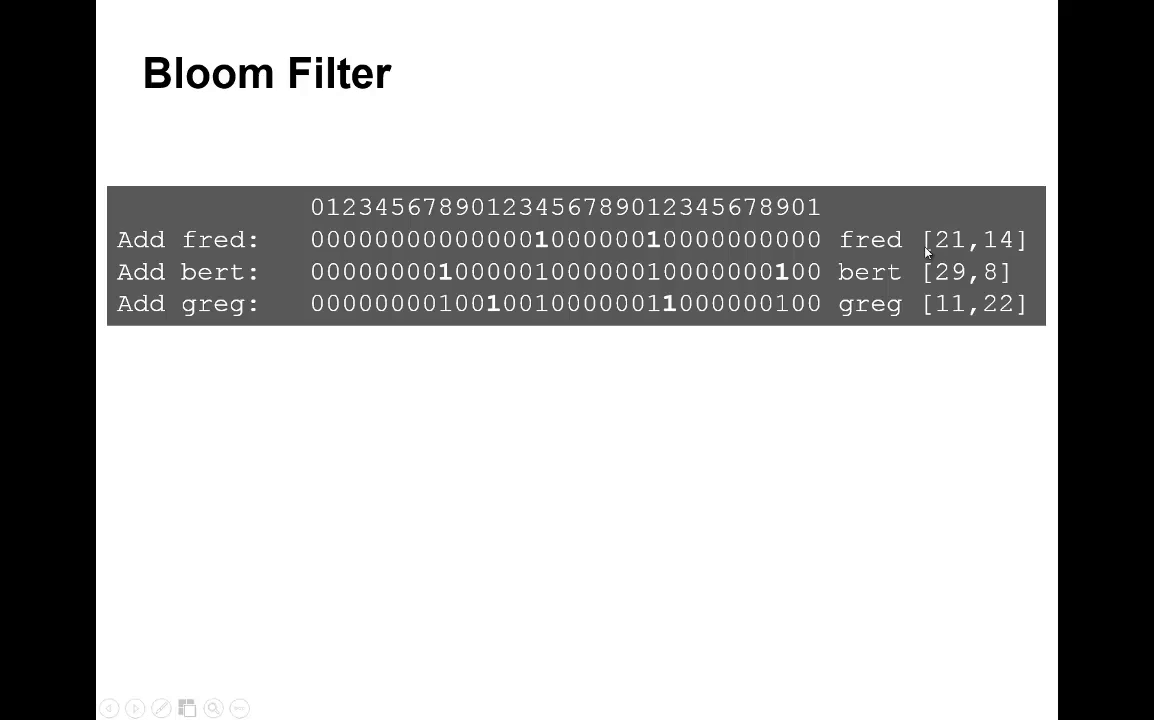
{"action": "mouse_move", "coordinate": [513, 212]}
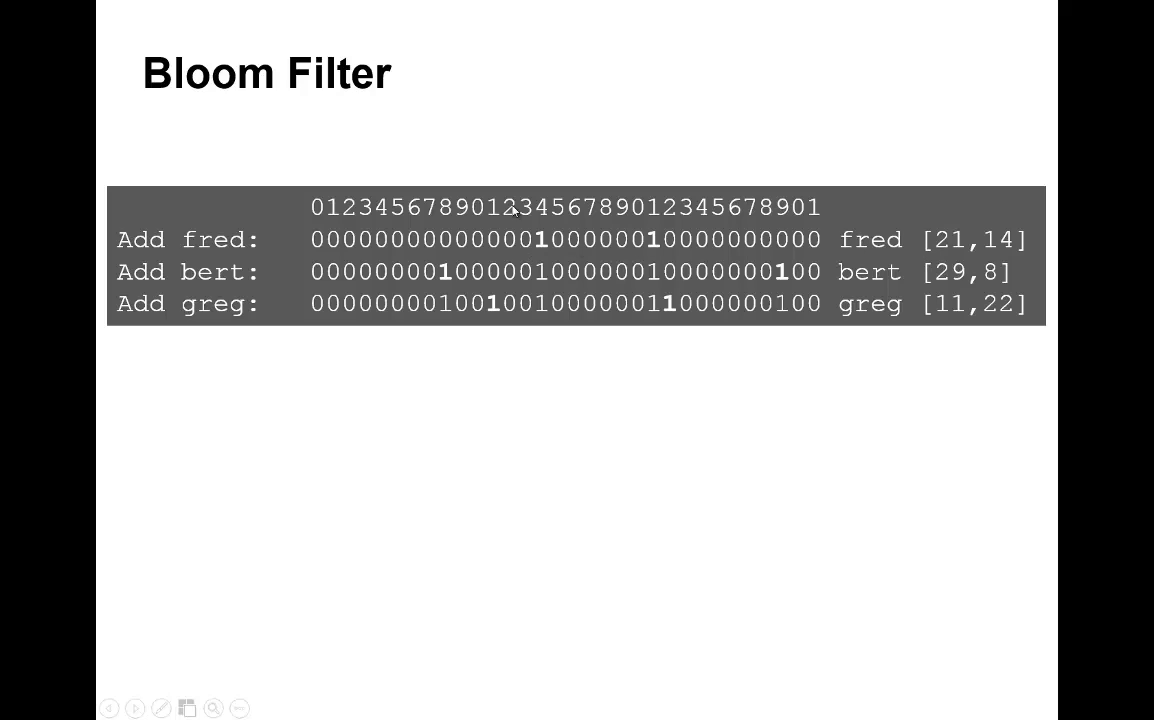
{"action": "mouse_move", "coordinate": [480, 308]}
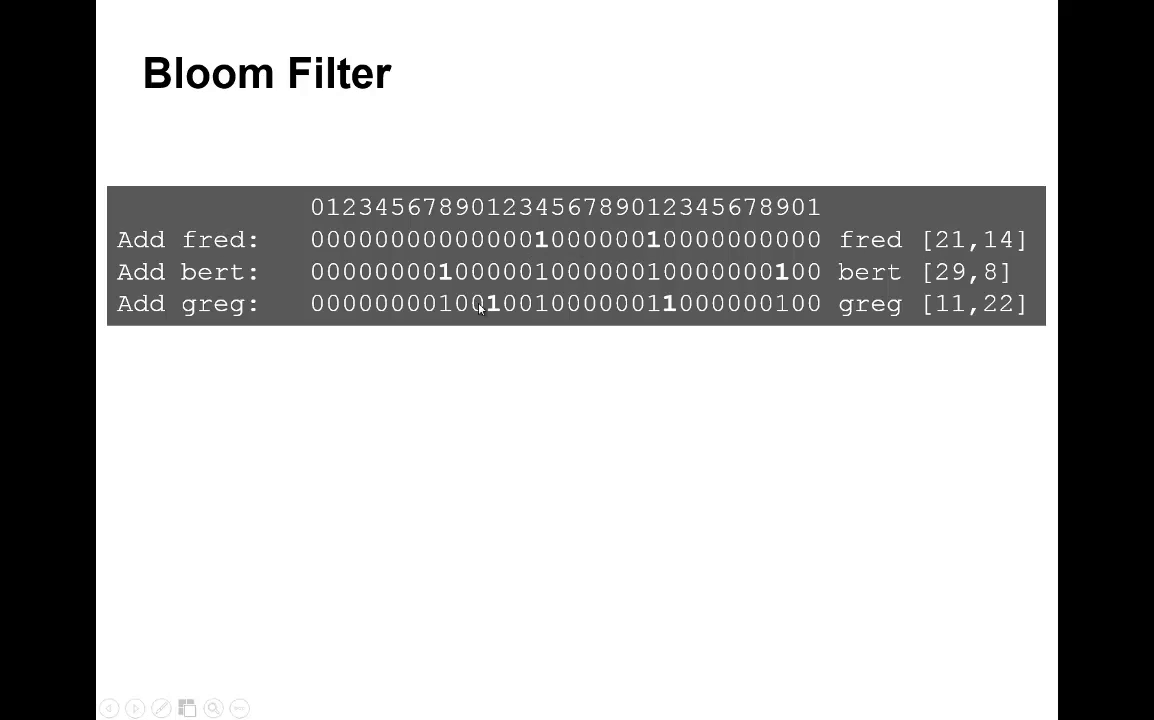
{"action": "mouse_move", "coordinate": [965, 240]}
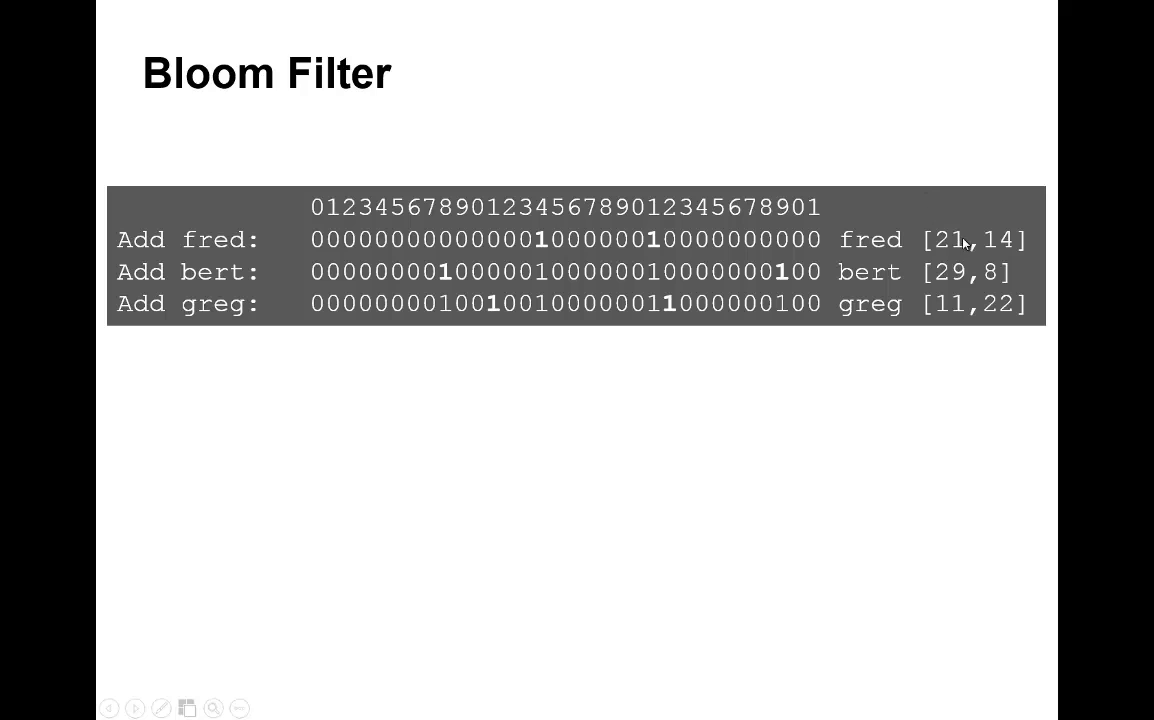
{"action": "mouse_move", "coordinate": [935, 245]}
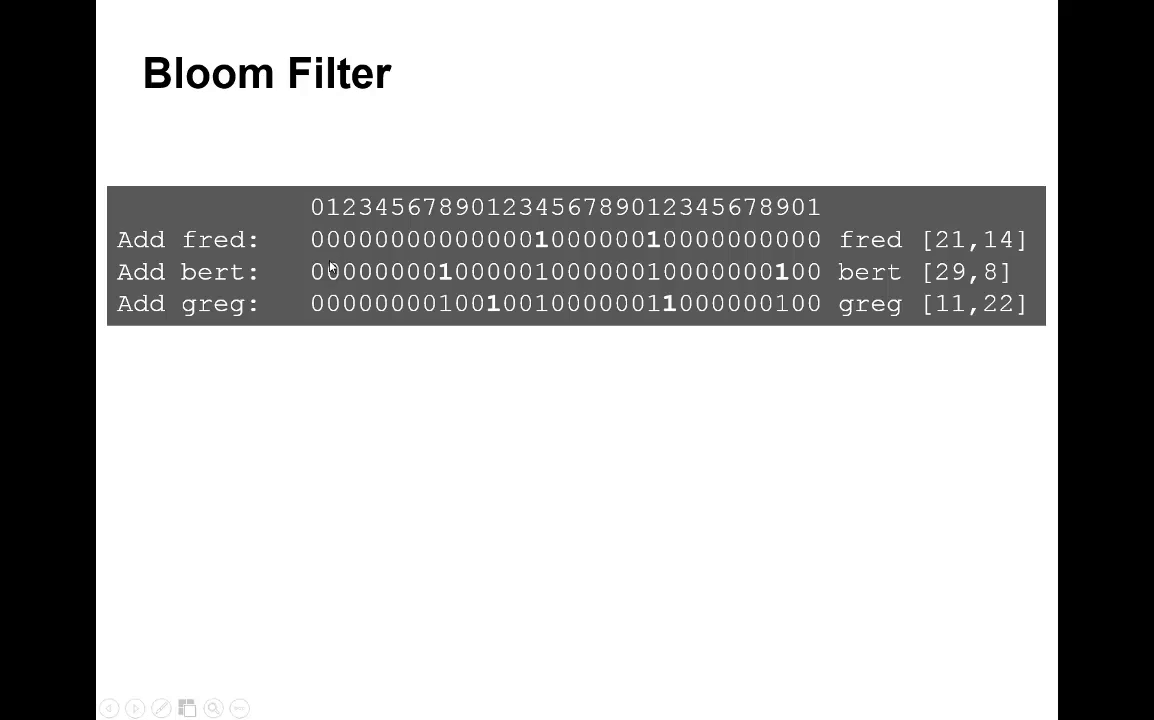
{"action": "mouse_move", "coordinate": [757, 247]}
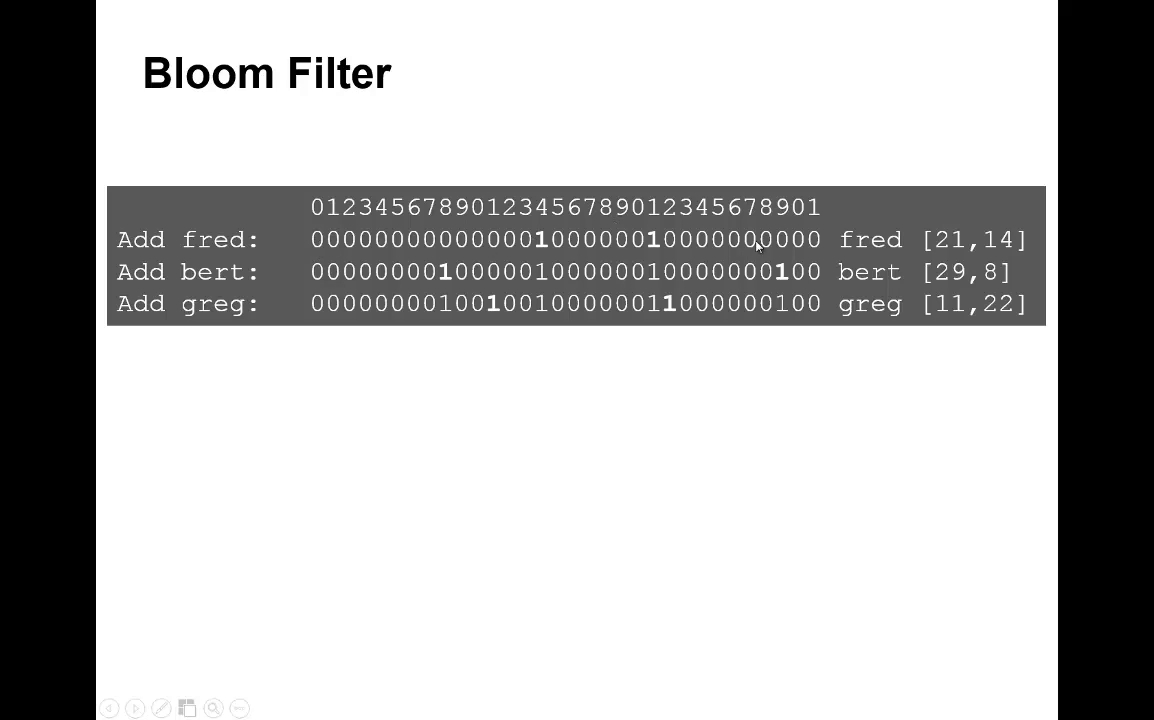
{"action": "mouse_move", "coordinate": [310, 257]}
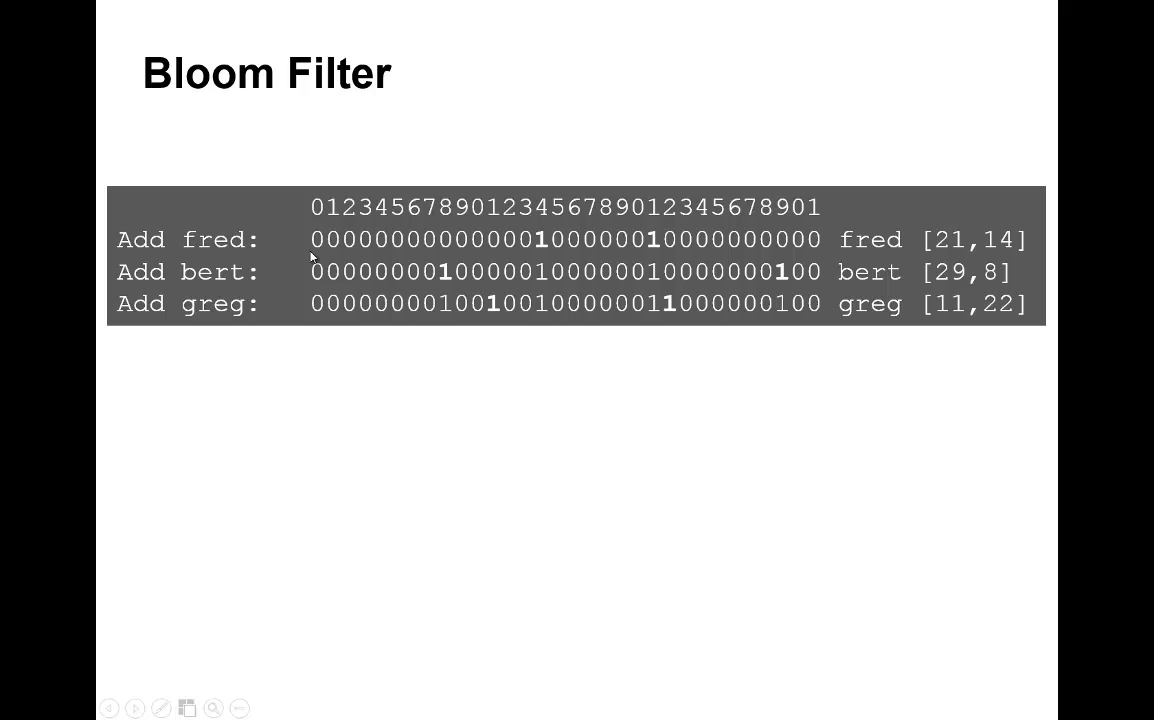
{"action": "mouse_move", "coordinate": [690, 271]}
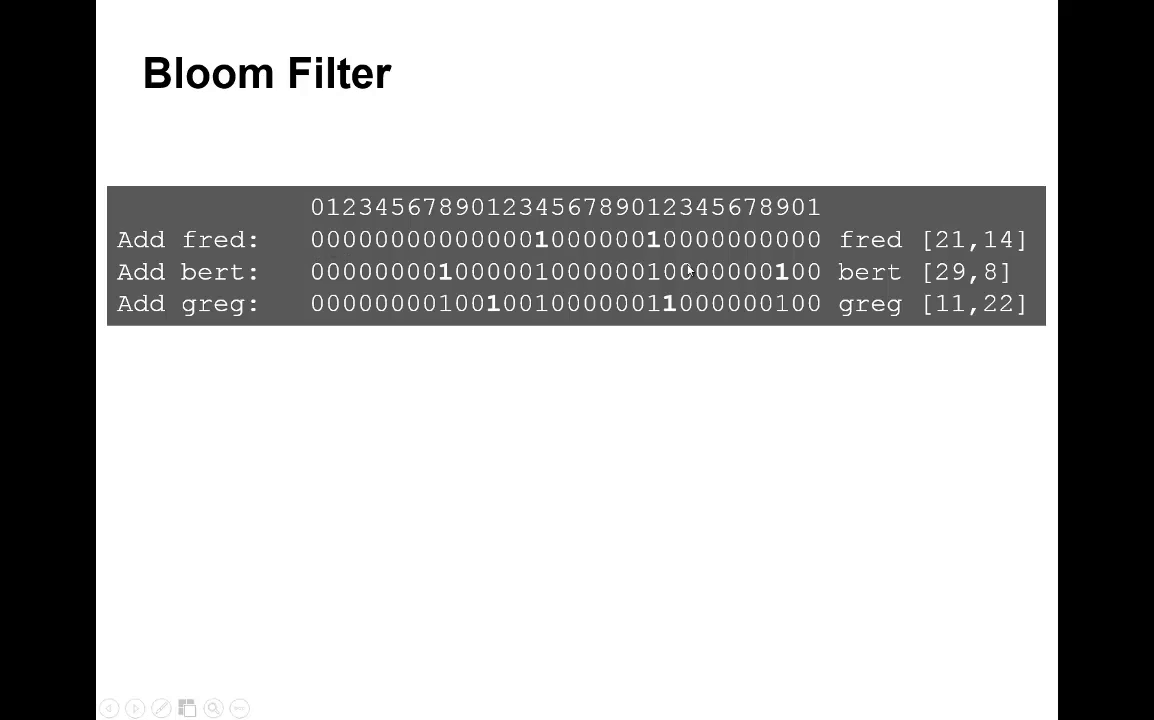
{"action": "mouse_move", "coordinate": [945, 273]}
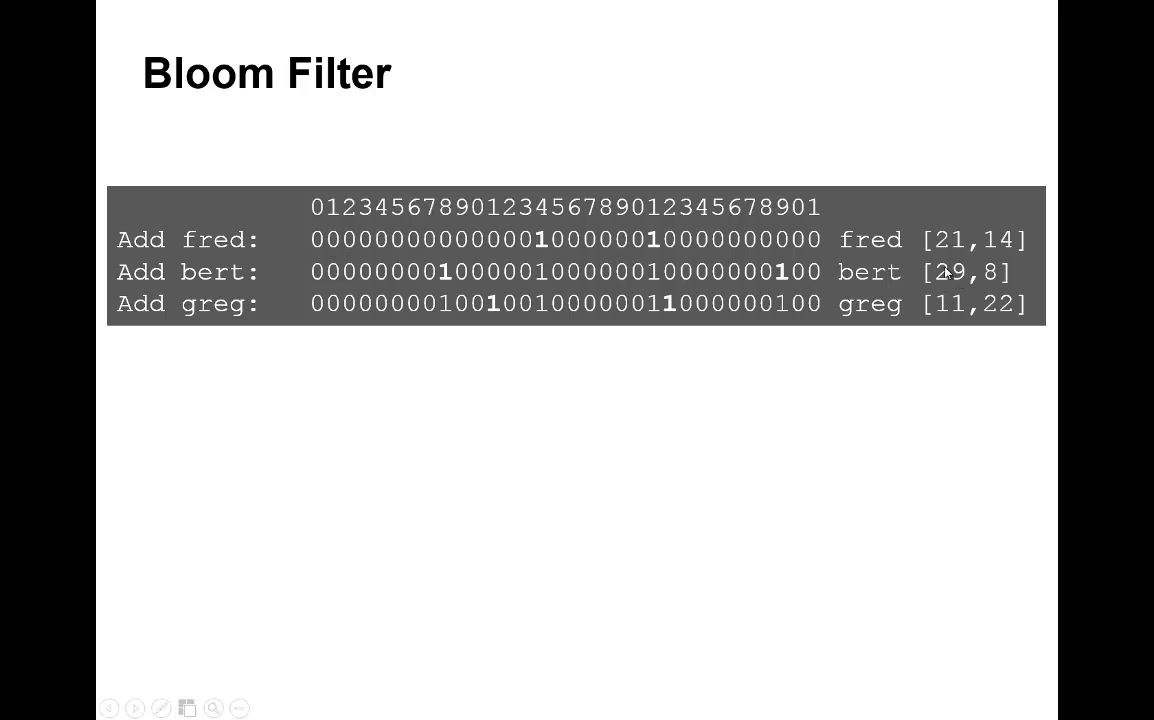
{"action": "mouse_move", "coordinate": [957, 283]}
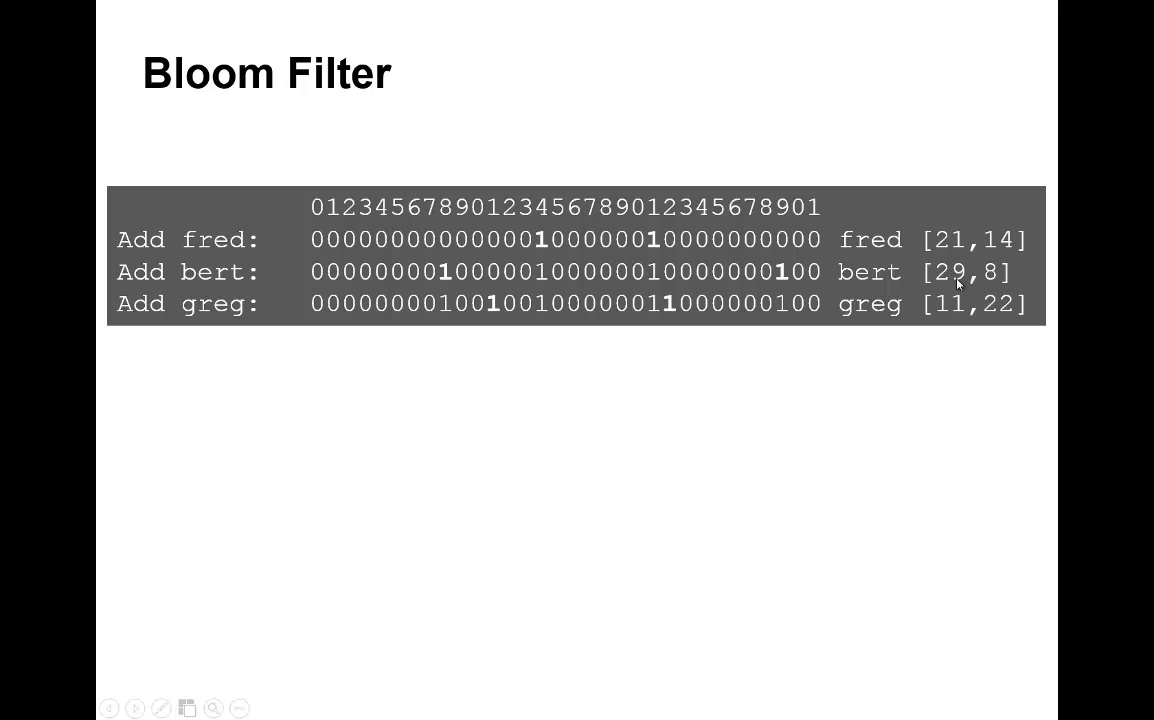
{"action": "mouse_move", "coordinate": [783, 301]}
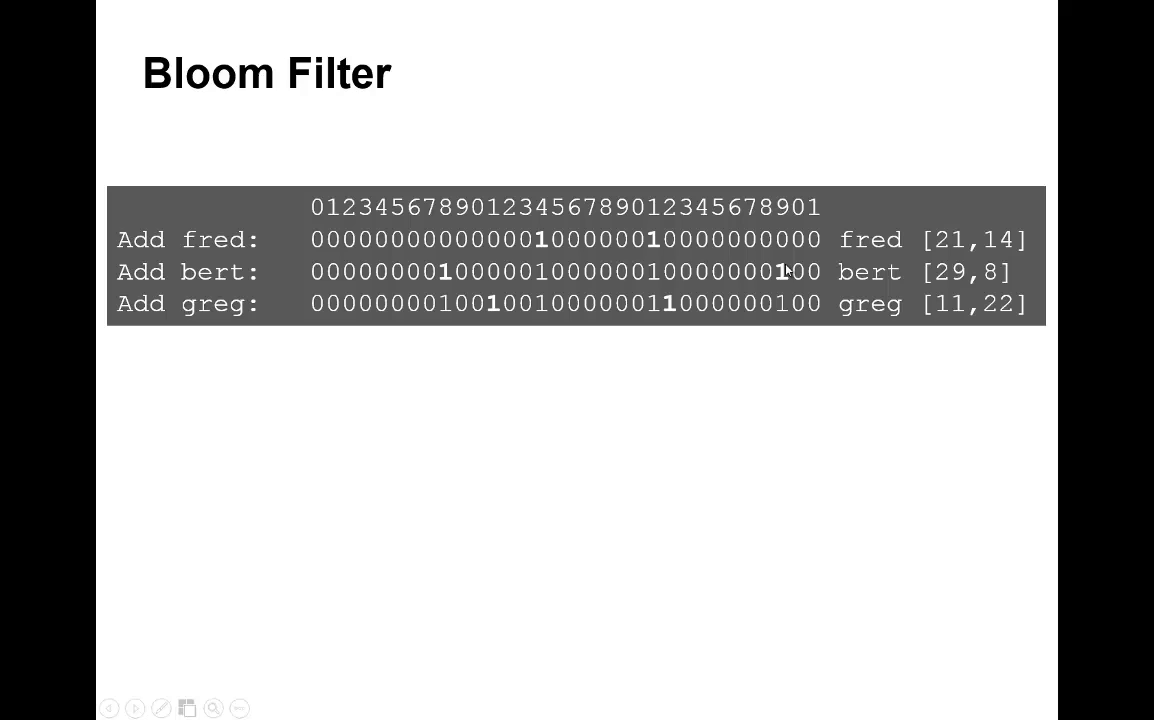
{"action": "mouse_move", "coordinate": [414, 289]}
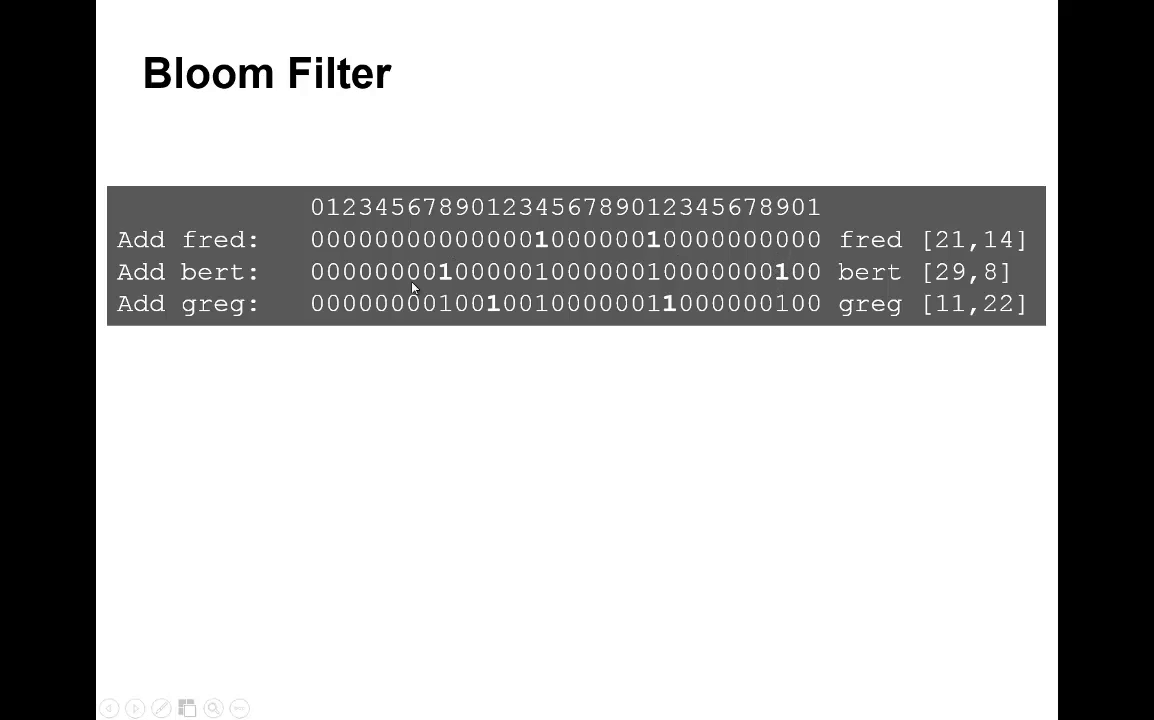
{"action": "mouse_move", "coordinate": [559, 317]}
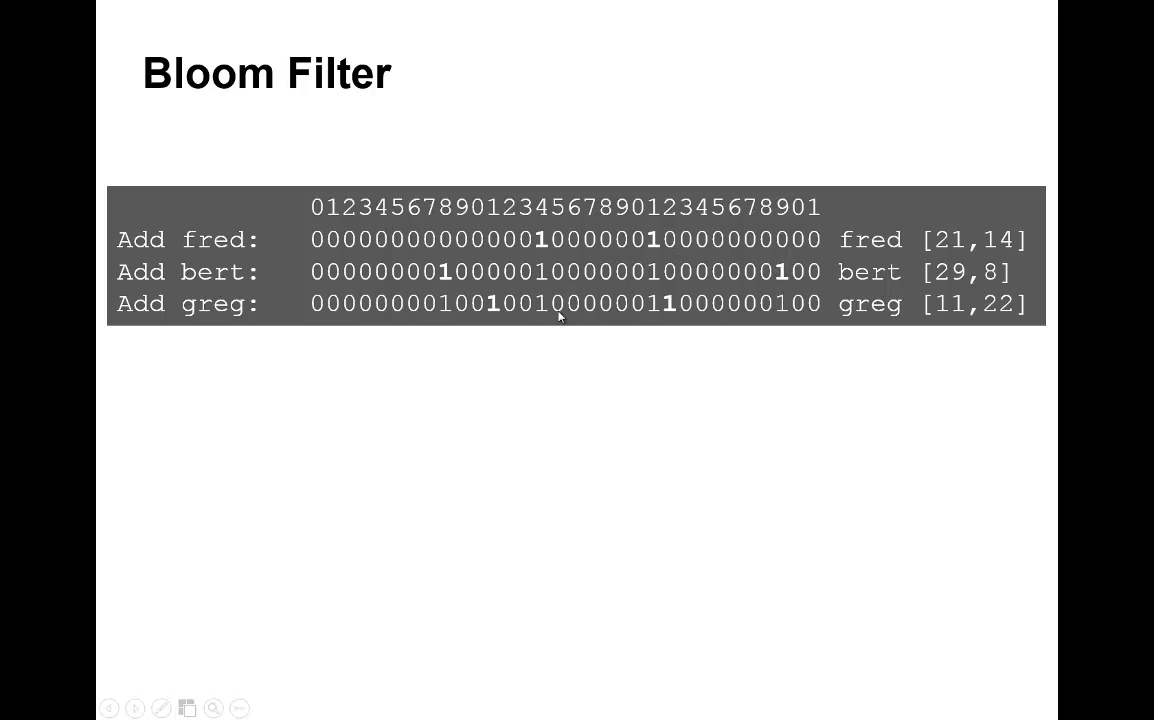
{"action": "mouse_move", "coordinate": [725, 270]}
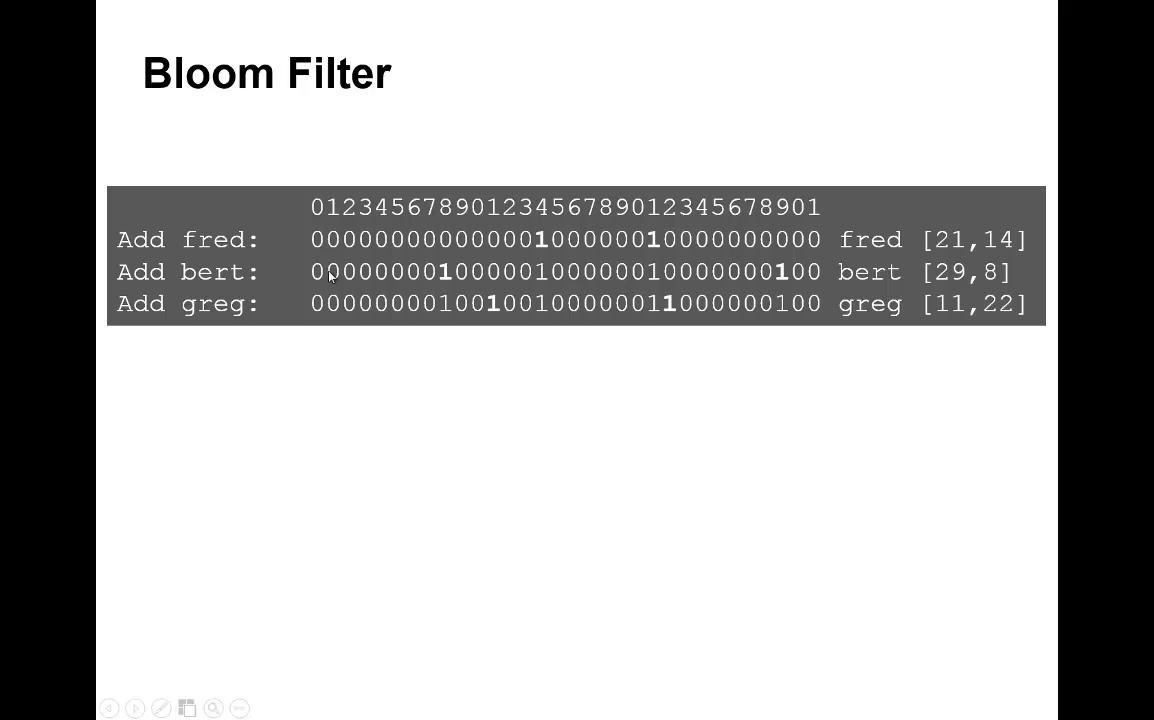
{"action": "mouse_move", "coordinate": [804, 316]}
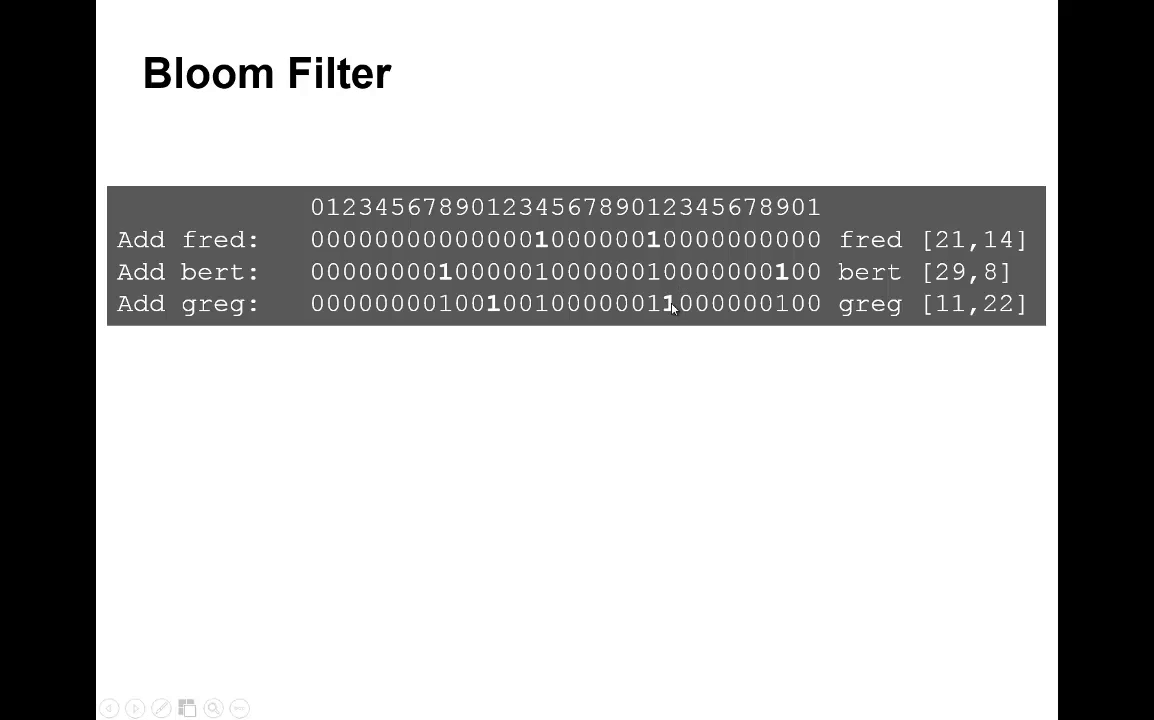
{"action": "mouse_move", "coordinate": [748, 310]}
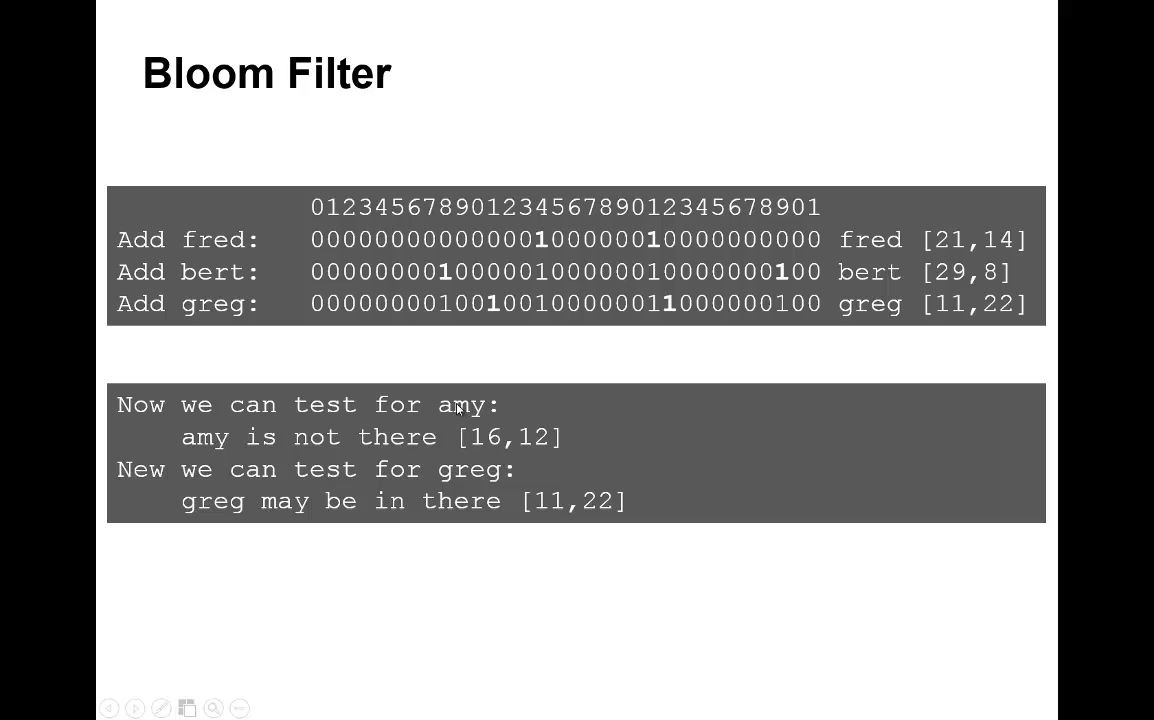
{"action": "mouse_move", "coordinate": [490, 434]}
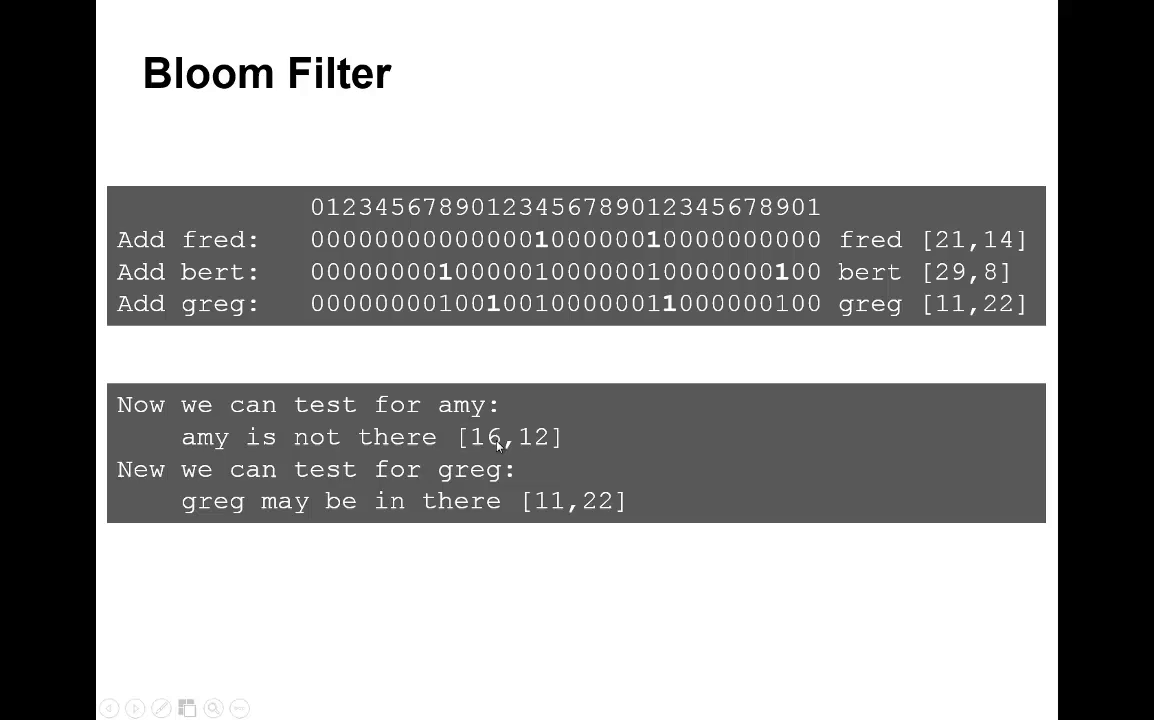
{"action": "mouse_move", "coordinate": [540, 443]}
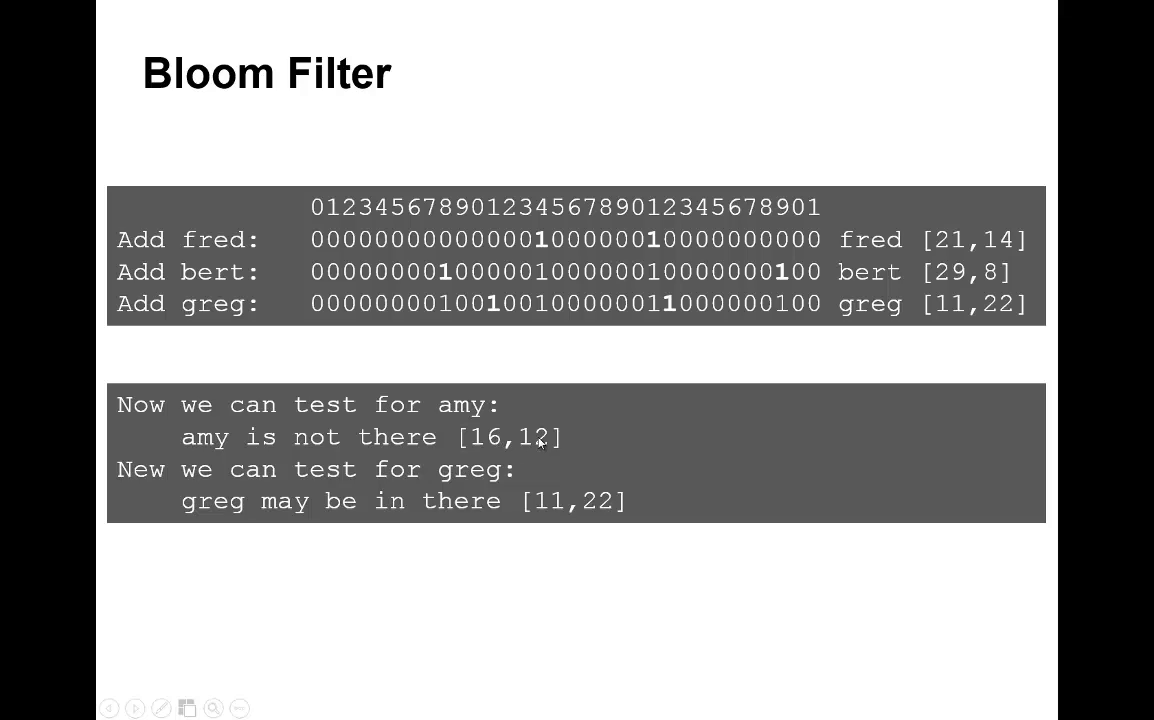
{"action": "mouse_move", "coordinate": [505, 427]}
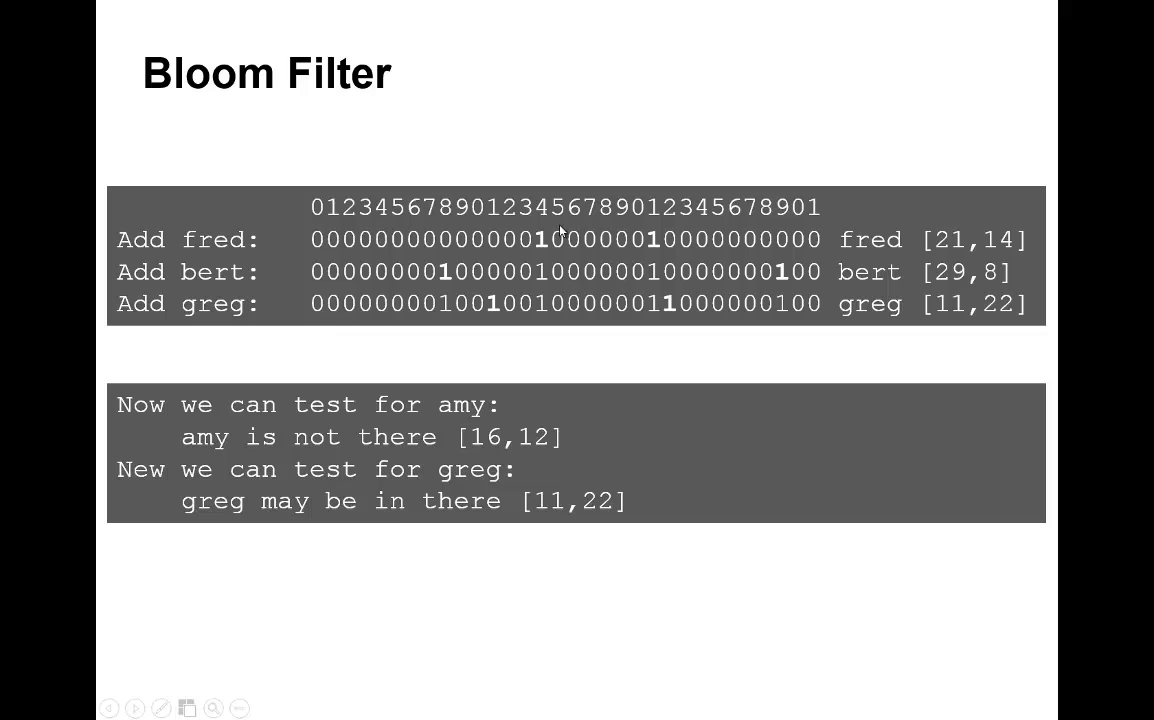
{"action": "mouse_move", "coordinate": [578, 313]}
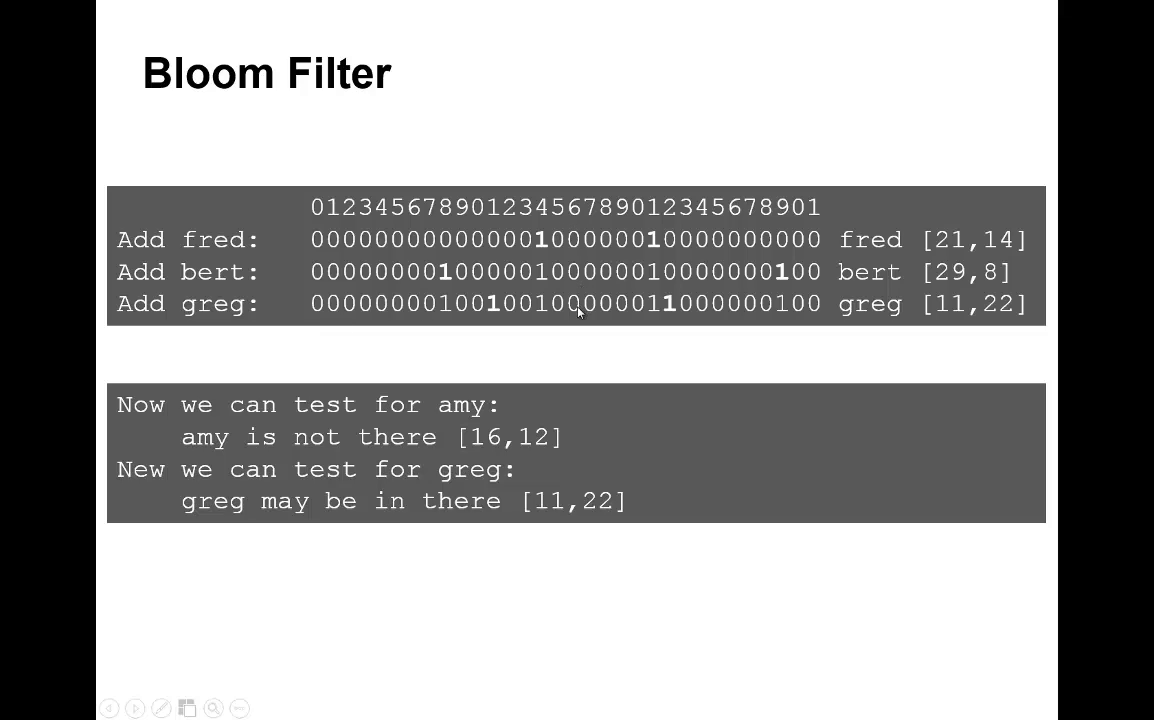
{"action": "mouse_move", "coordinate": [492, 307]}
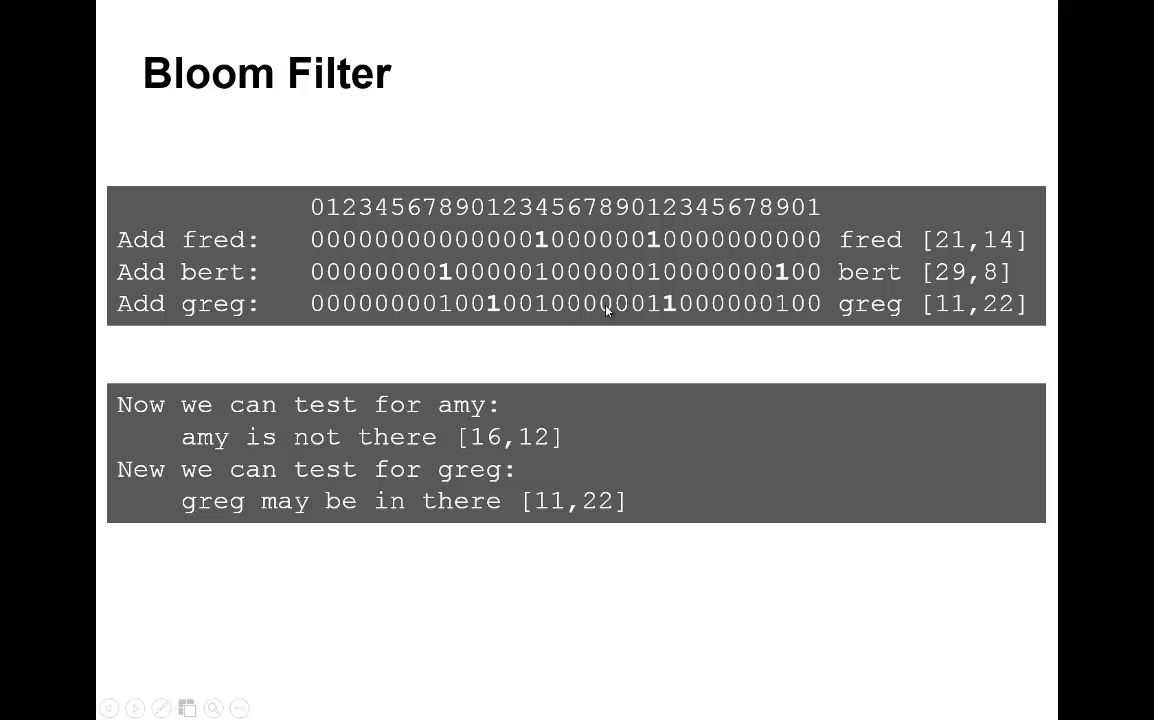
{"action": "mouse_move", "coordinate": [635, 318]}
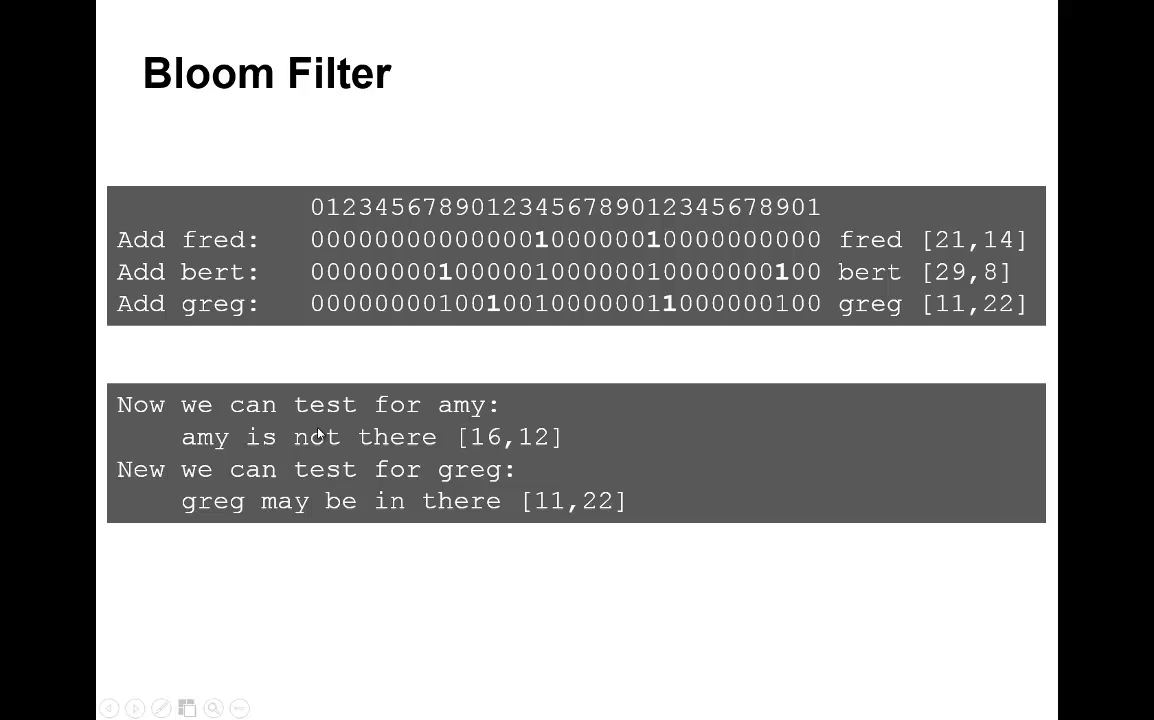
{"action": "mouse_move", "coordinate": [507, 440]}
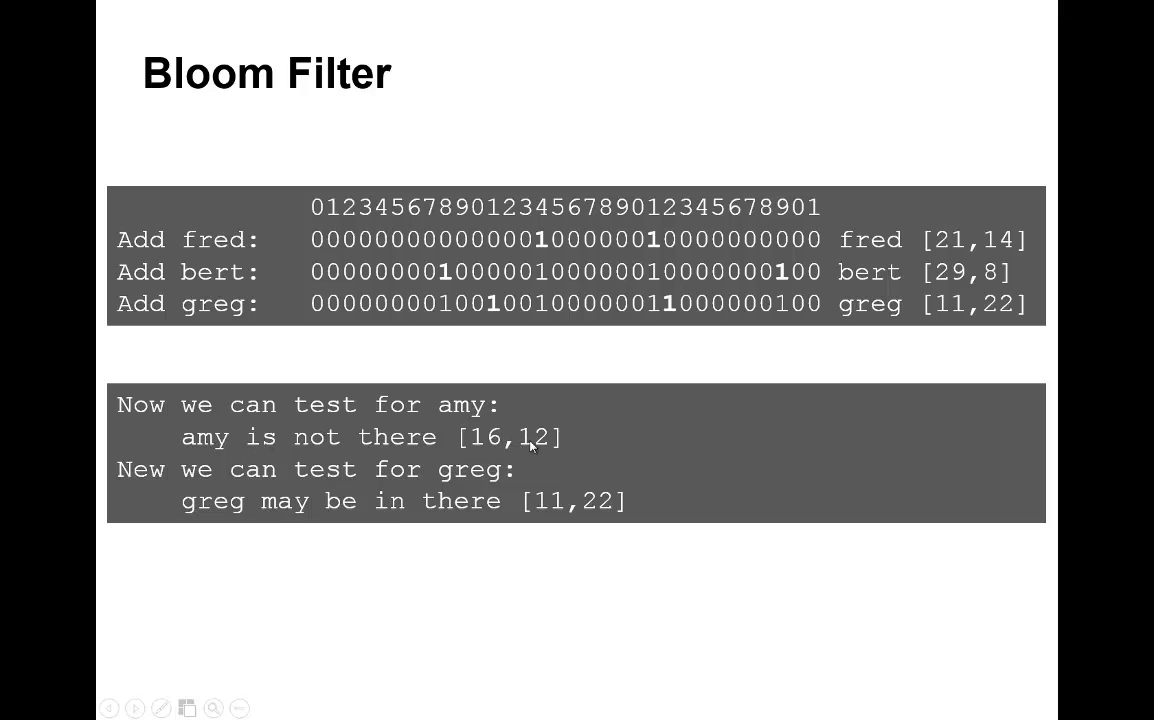
{"action": "mouse_move", "coordinate": [535, 519]}
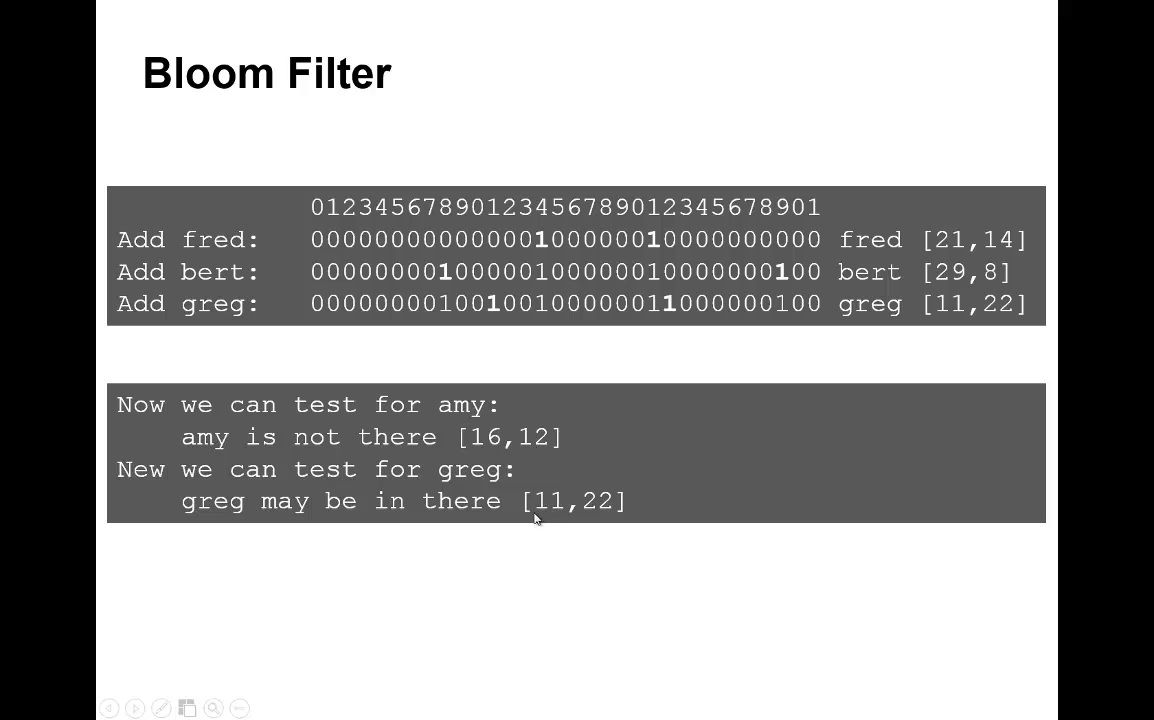
{"action": "mouse_move", "coordinate": [555, 515]}
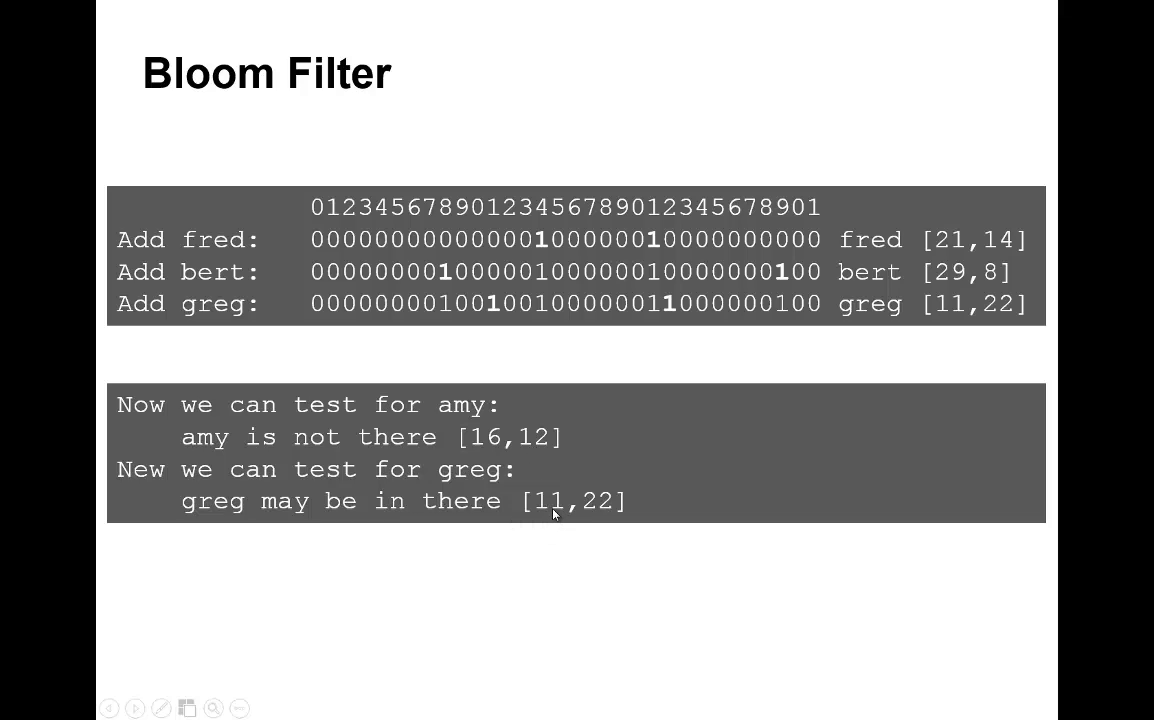
{"action": "mouse_move", "coordinate": [600, 522]}
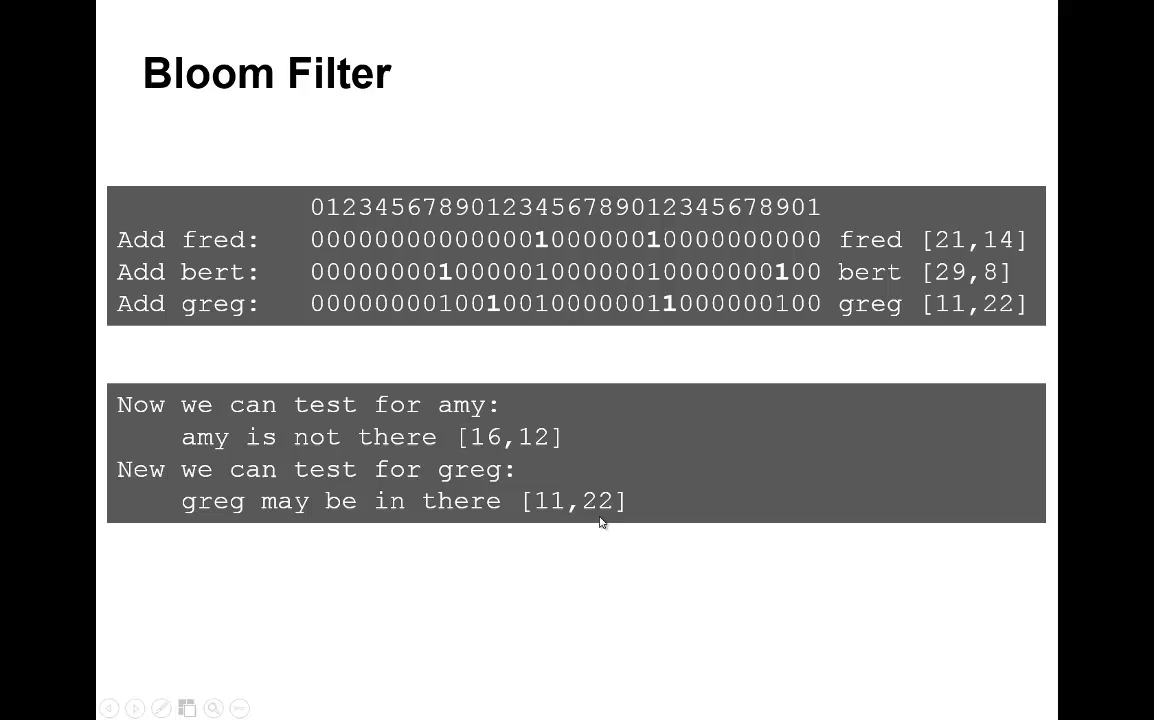
{"action": "mouse_move", "coordinate": [602, 520]}
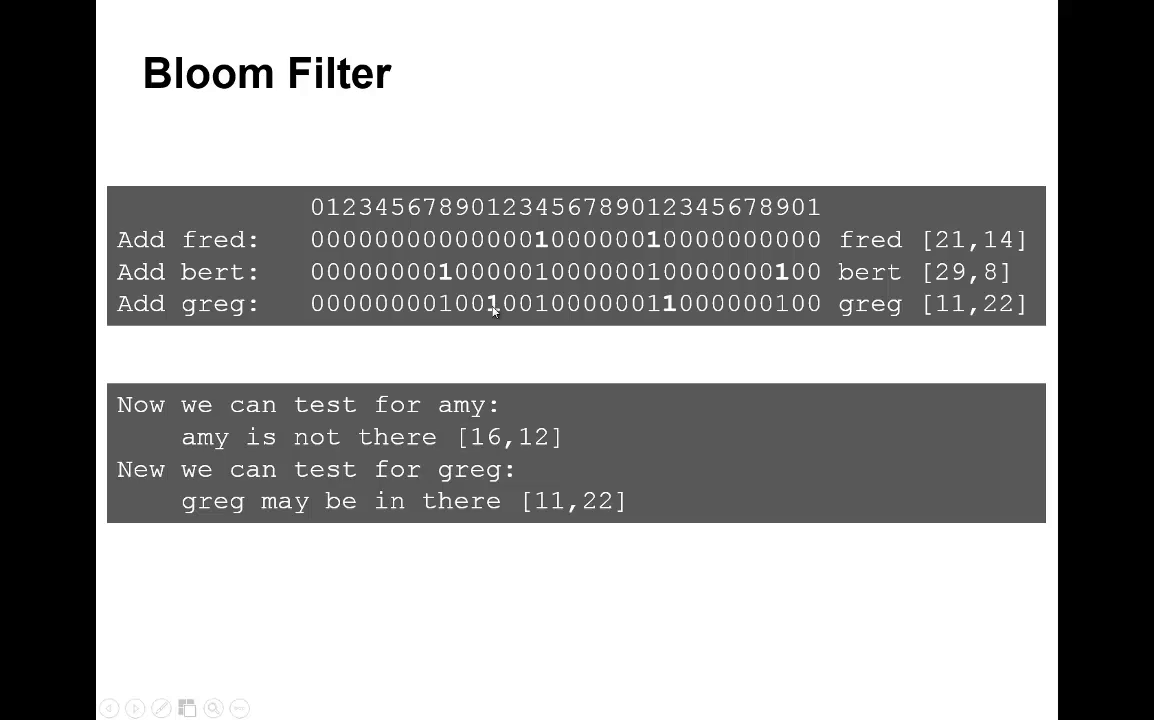
{"action": "mouse_move", "coordinate": [675, 323]}
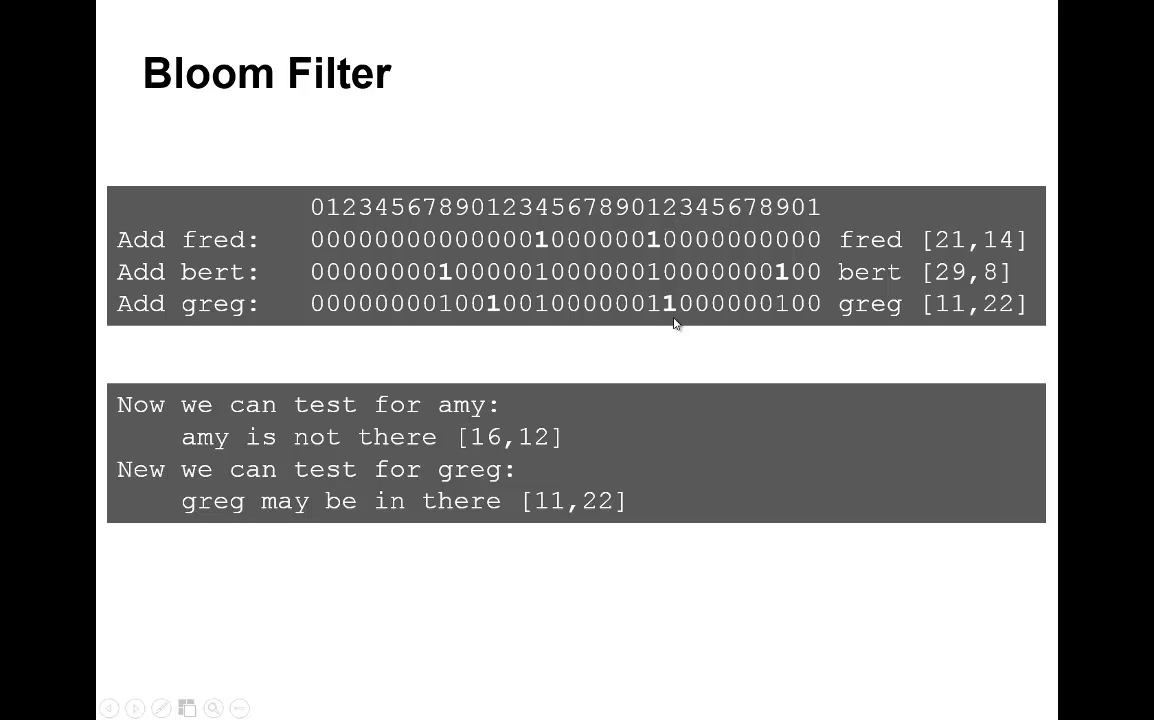
{"action": "mouse_move", "coordinate": [497, 512]}
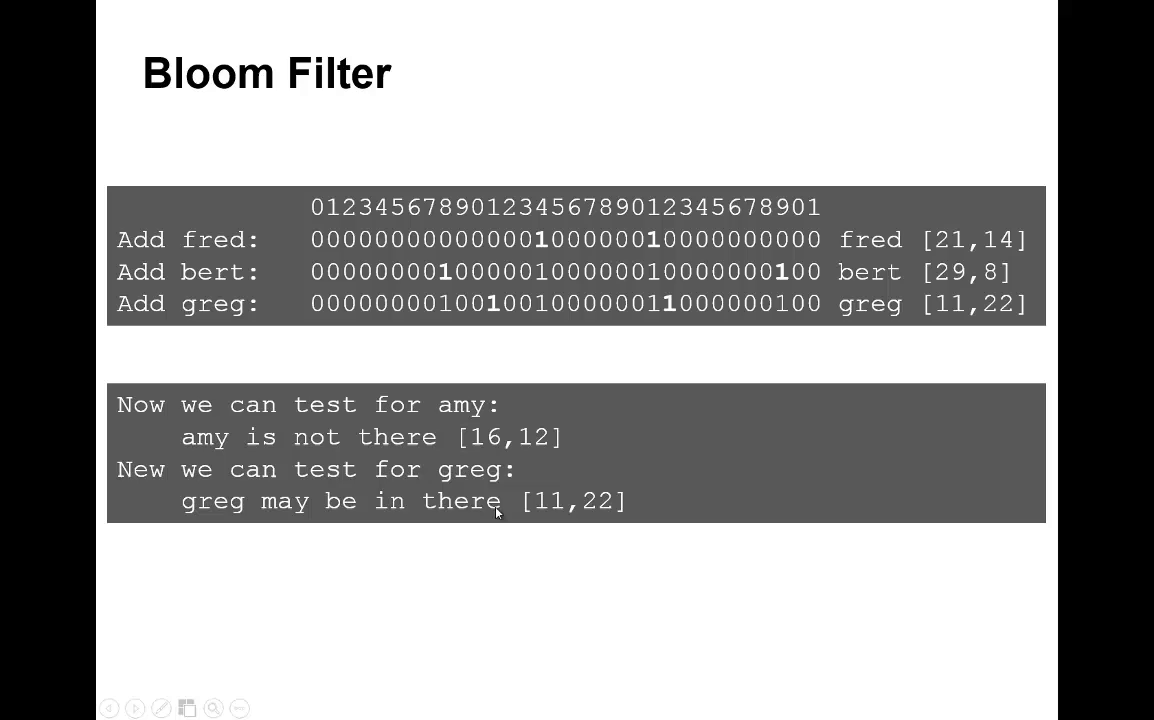
{"action": "mouse_move", "coordinate": [681, 340]}
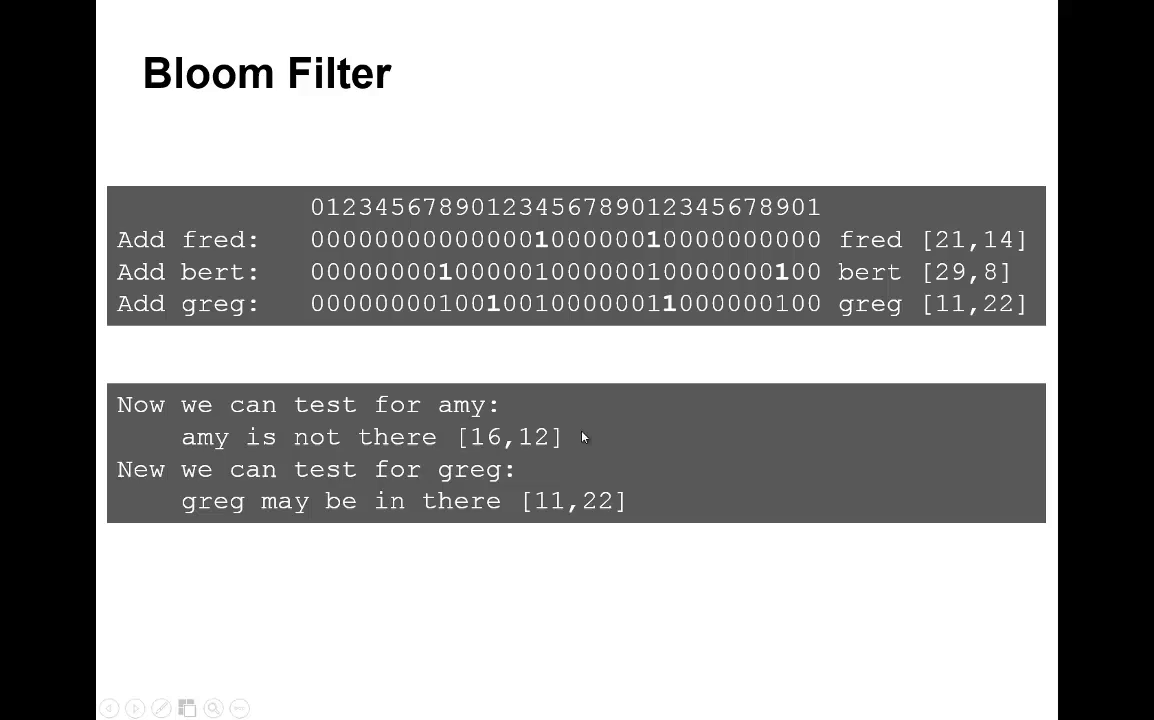
{"action": "mouse_move", "coordinate": [578, 470]}
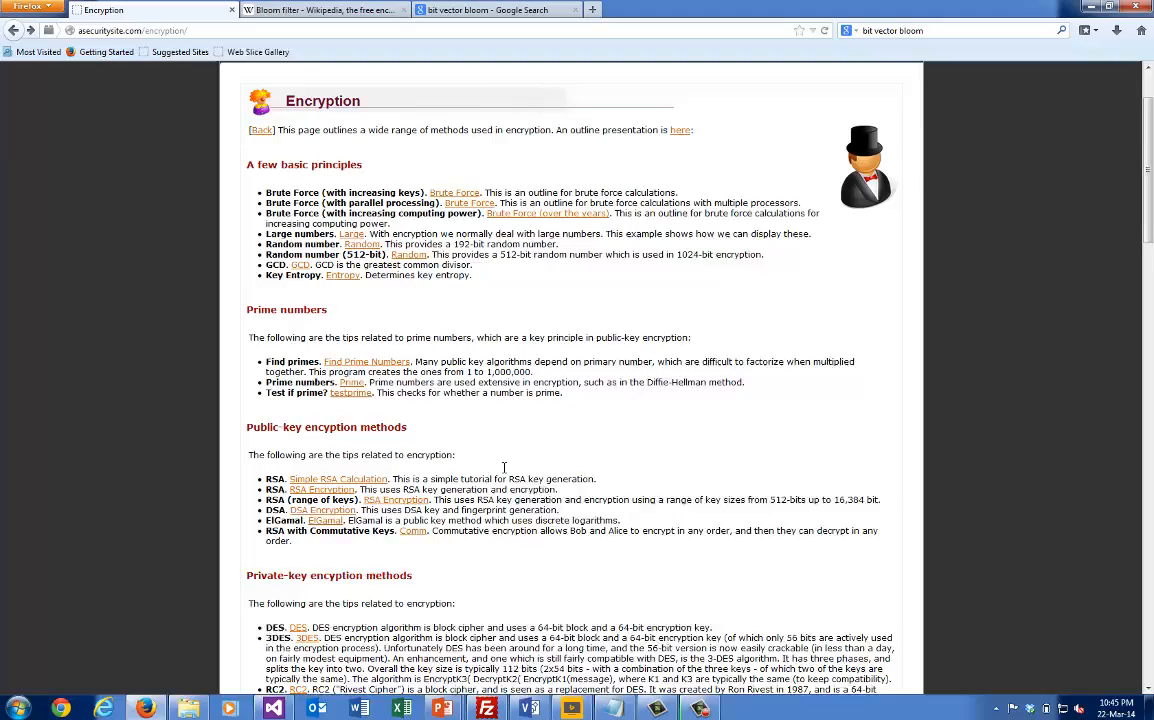
- Scroll to Hash functions and follow the 'Murmur and FNV' example link
{"action": "scroll", "scroll_direction": "down", "scroll_amount": 3}
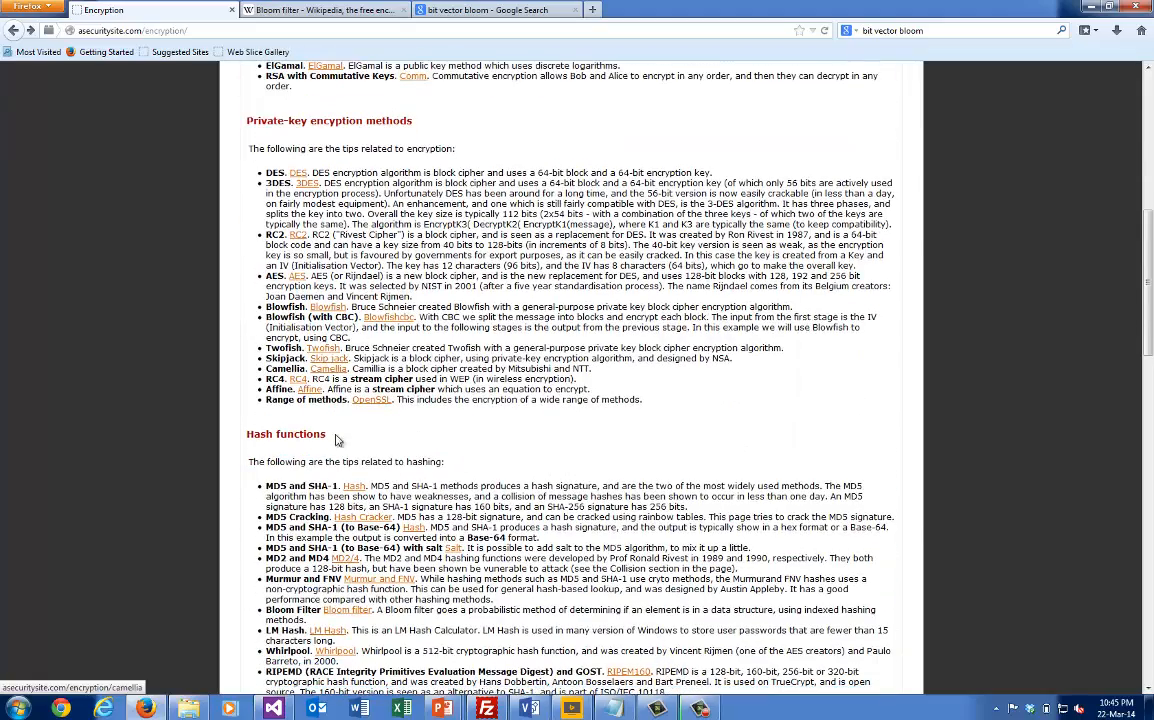
{"action": "scroll", "scroll_direction": "down", "scroll_amount": 3}
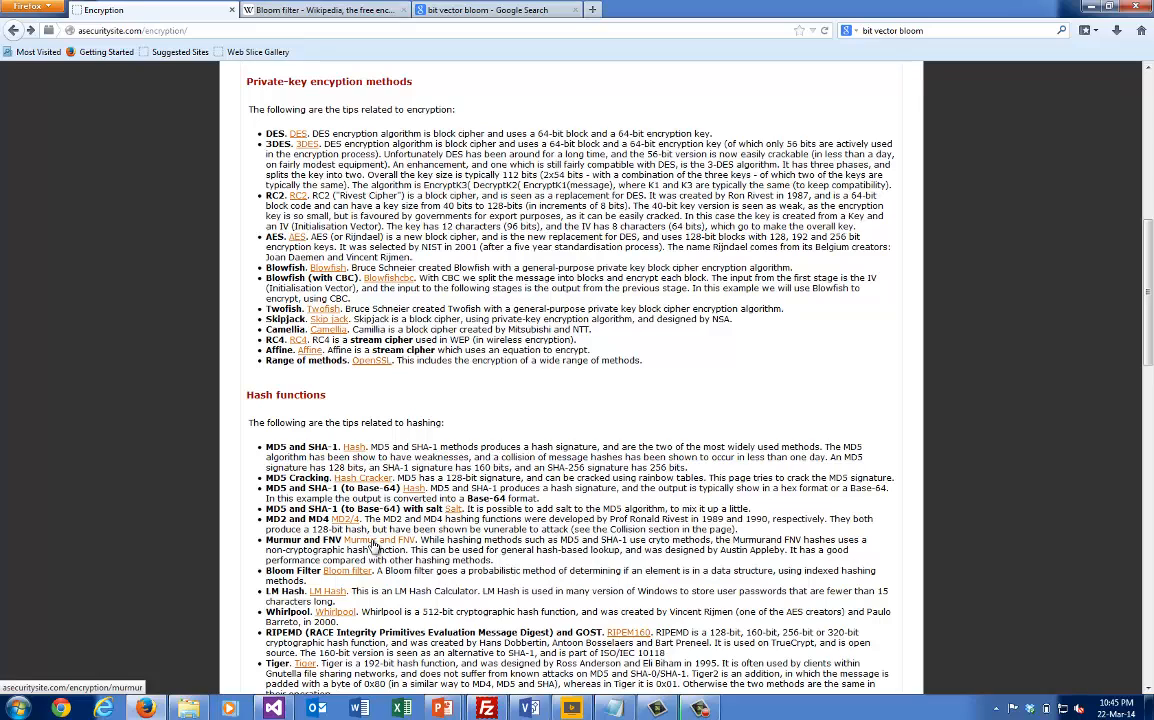
{"action": "left_click", "coordinate": [378, 539]}
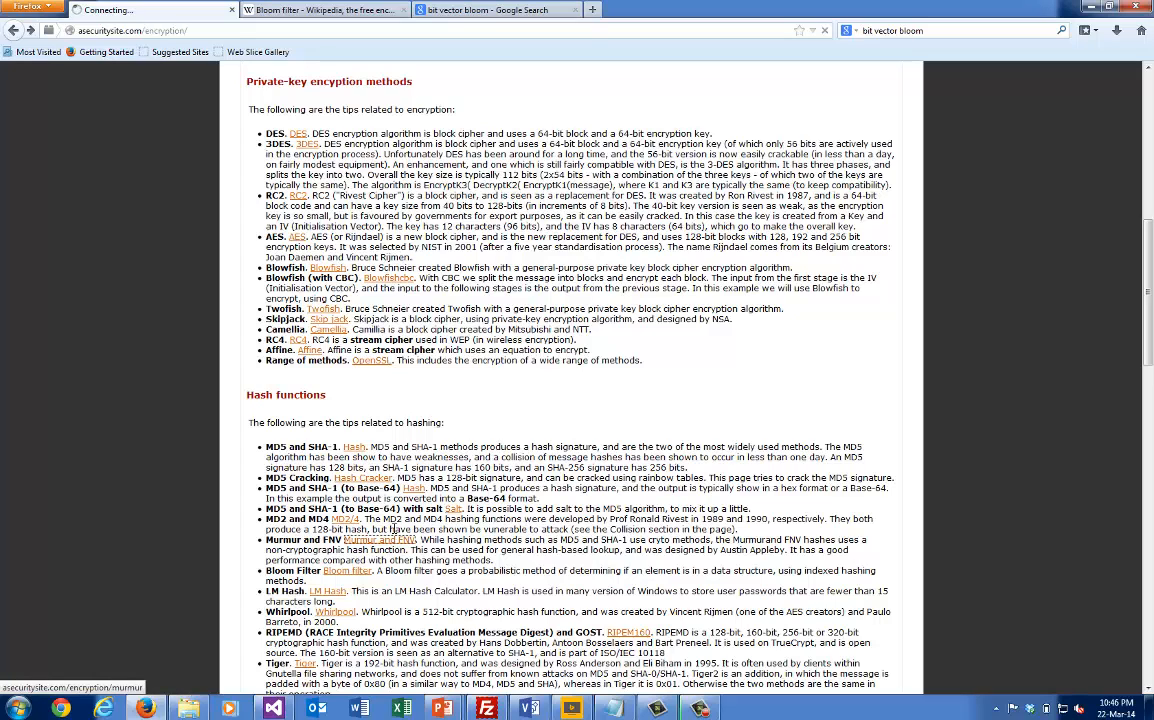
{"action": "left_click", "coordinate": [379, 540]}
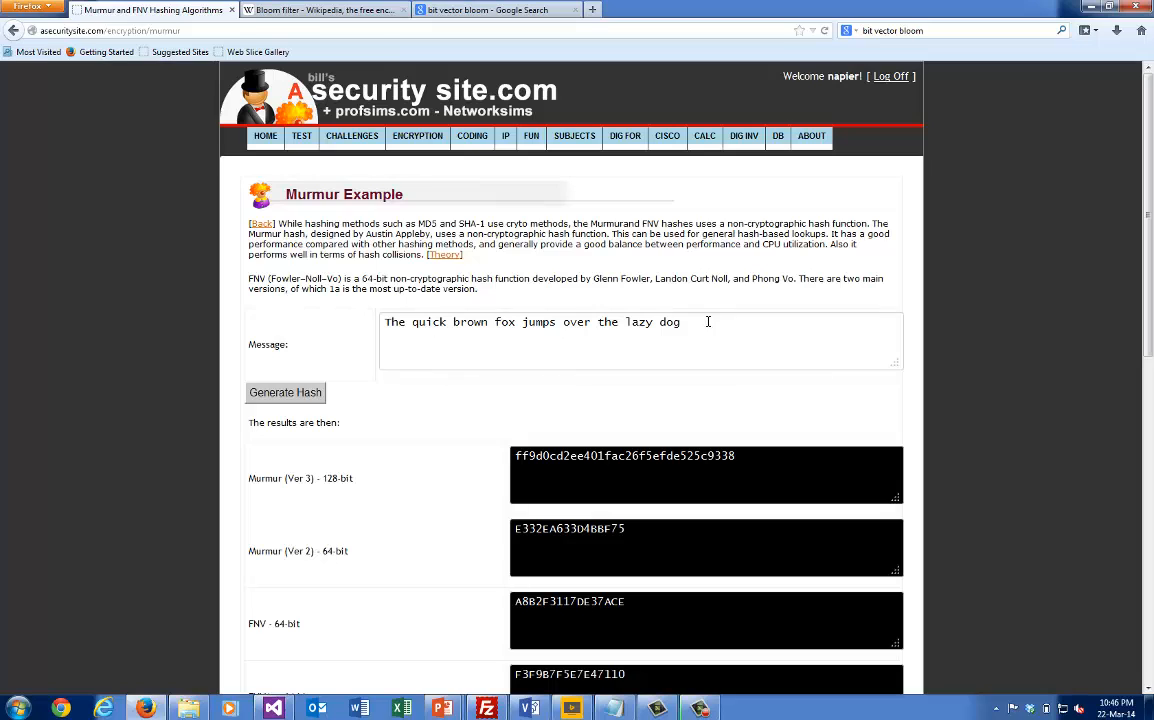
- Replace the sample message with 'fred' and generate its hashes
{"action": "triple_click", "coordinate": [530, 321]}
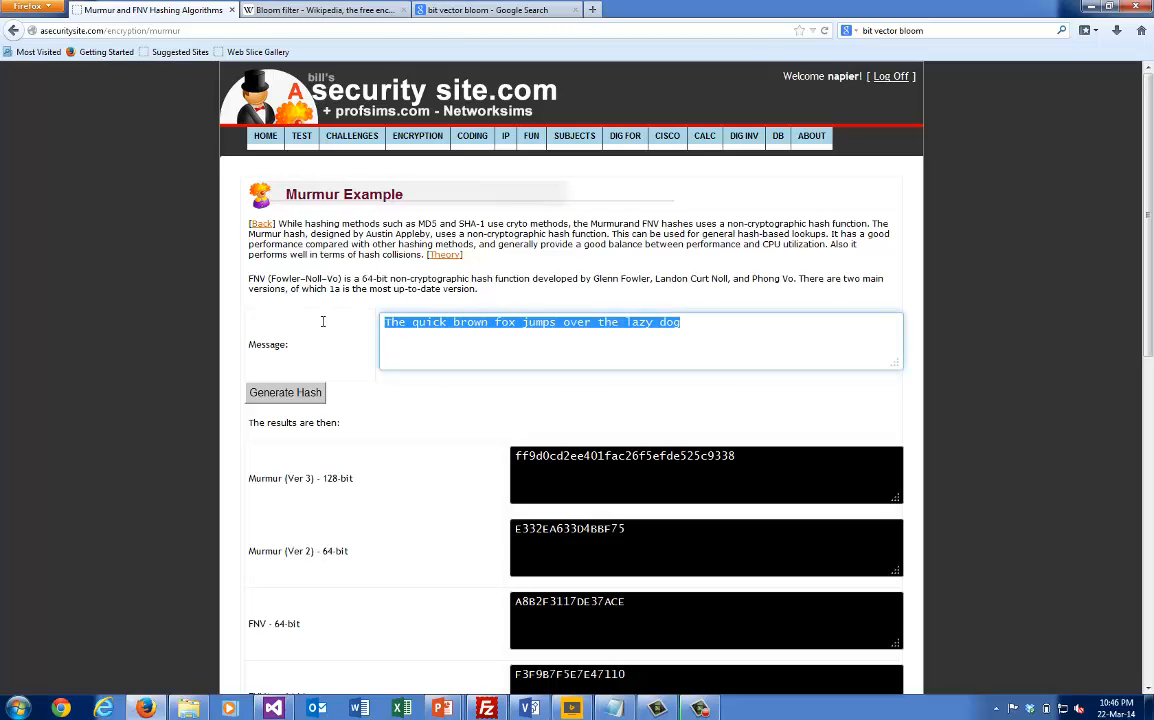
{"action": "type", "text": "fred"}
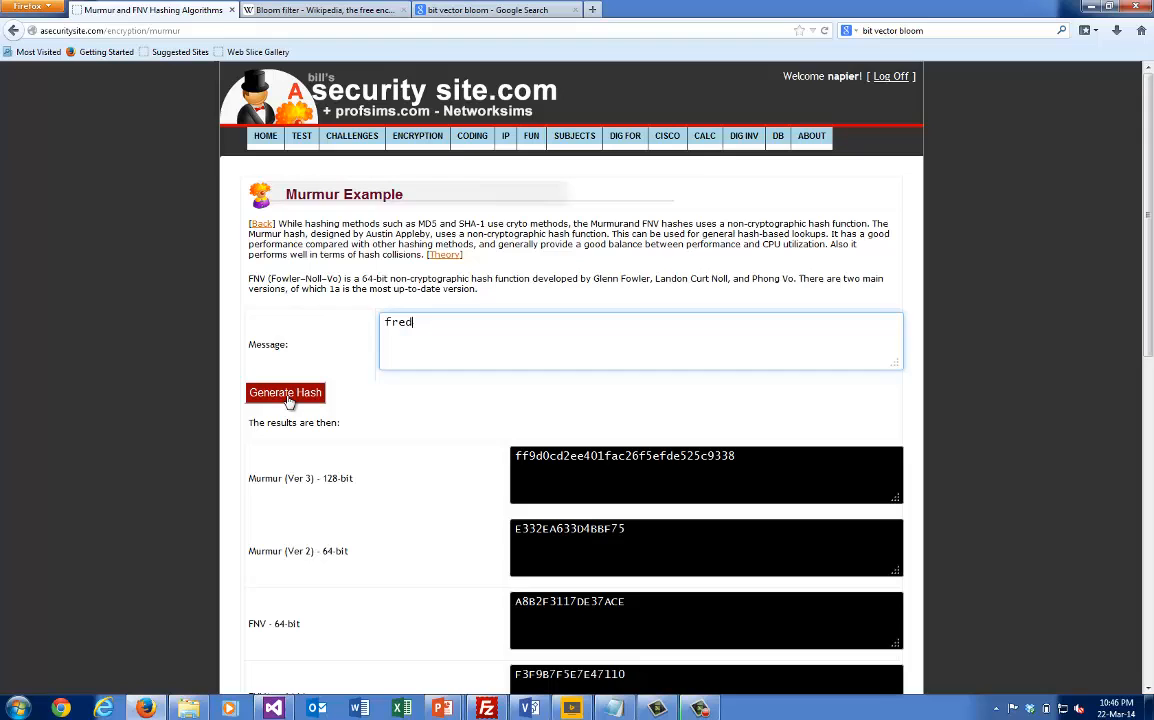
{"action": "left_click", "coordinate": [285, 392]}
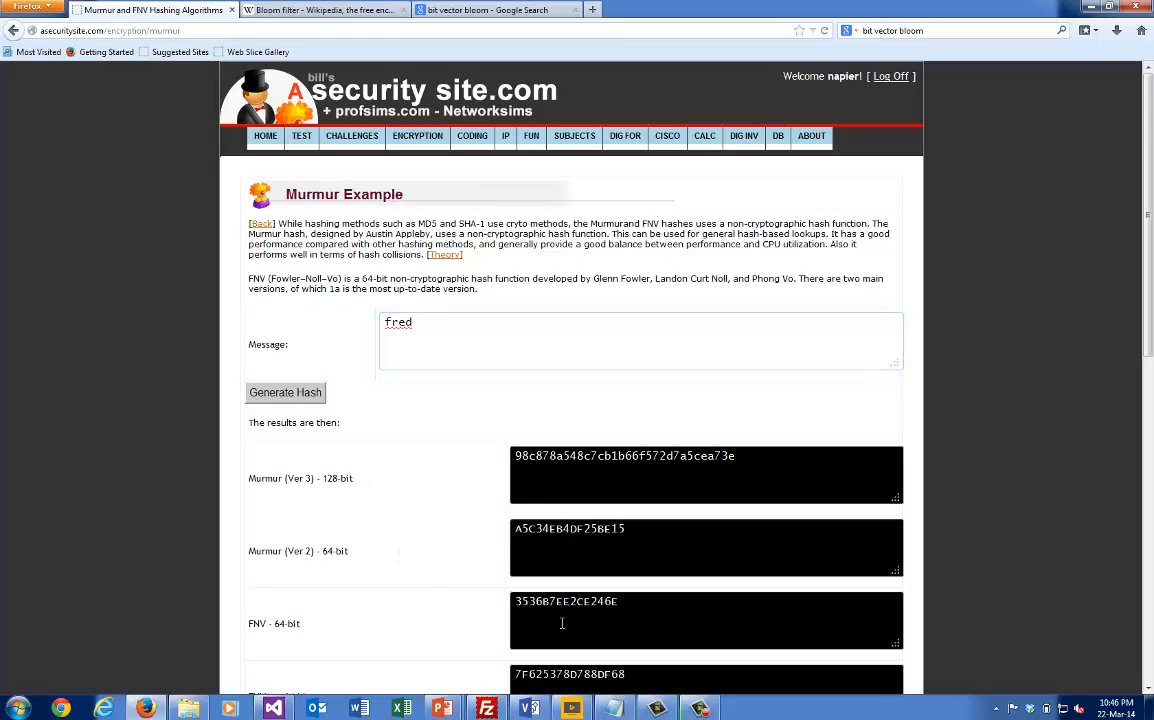
- Highlight the Murmur 2 and FNV 64-bit hash values of fred
{"action": "scroll", "scroll_direction": "down", "scroll_amount": 3}
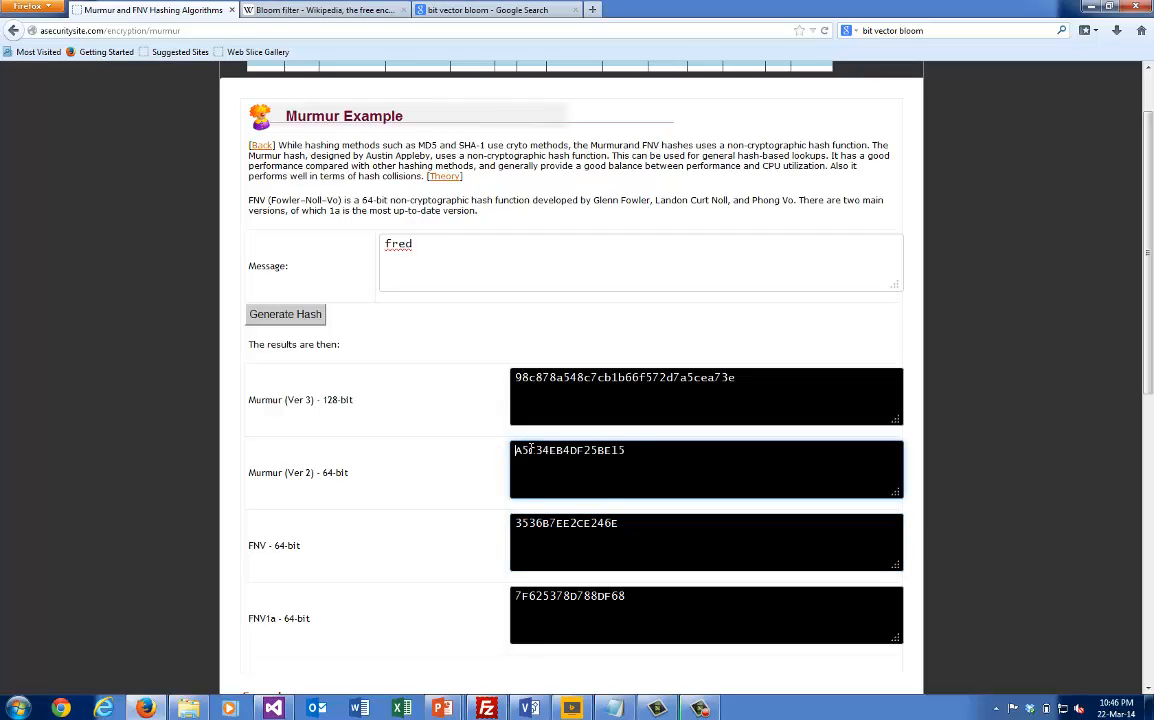
{"action": "double_click", "coordinate": [569, 450]}
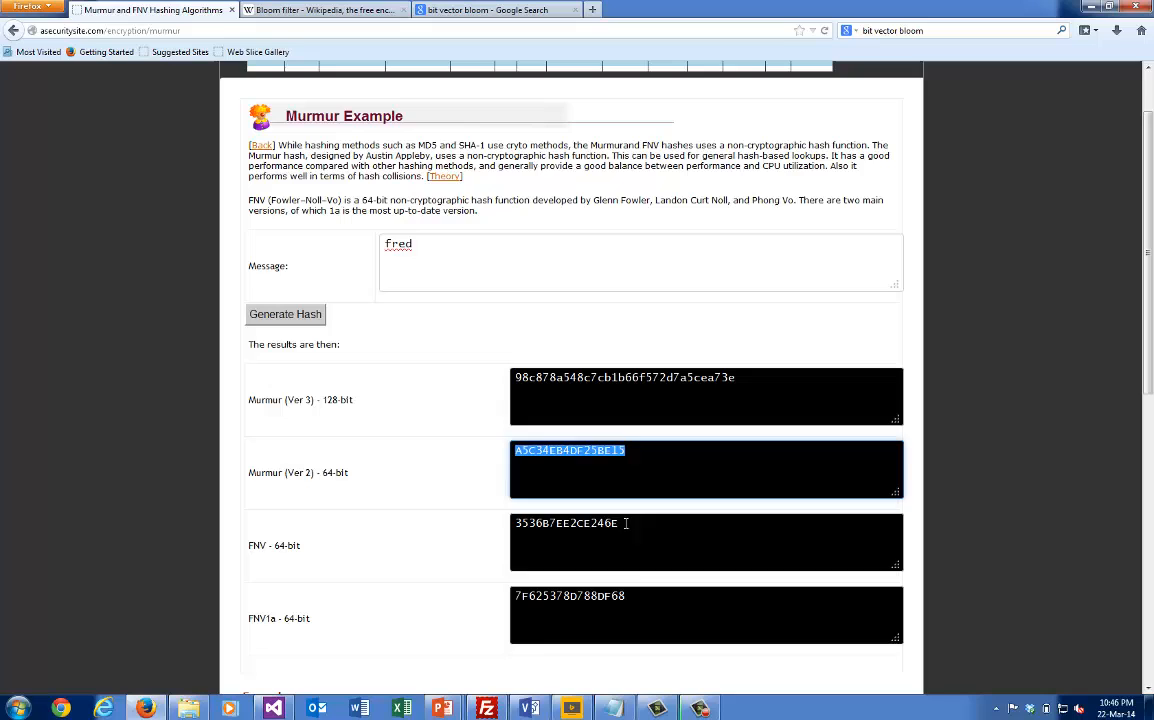
{"action": "left_click", "coordinate": [640, 533]}
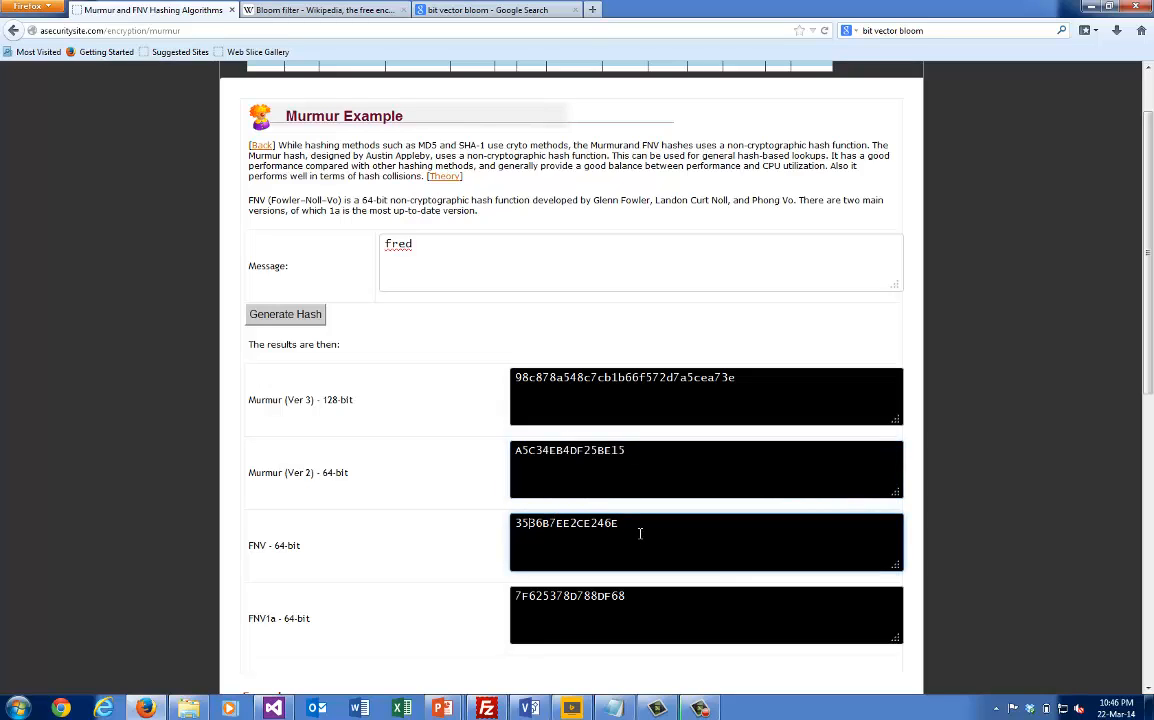
{"action": "mouse_move", "coordinate": [633, 451]}
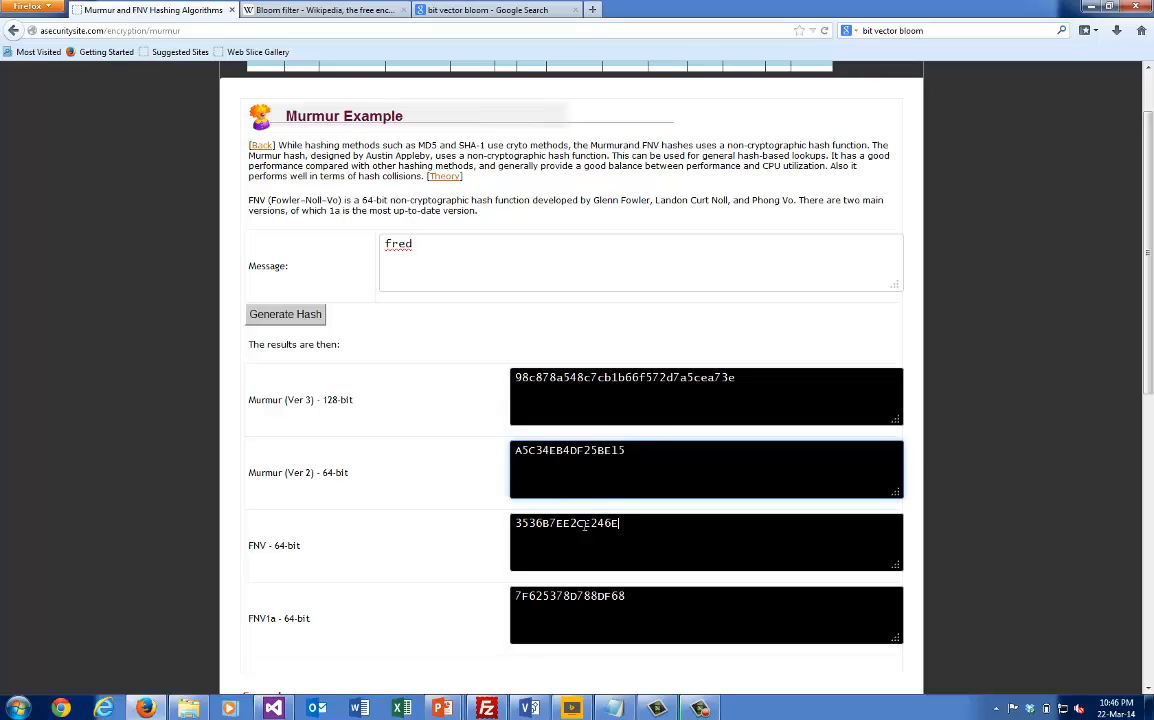
{"action": "triple_click", "coordinate": [566, 523]}
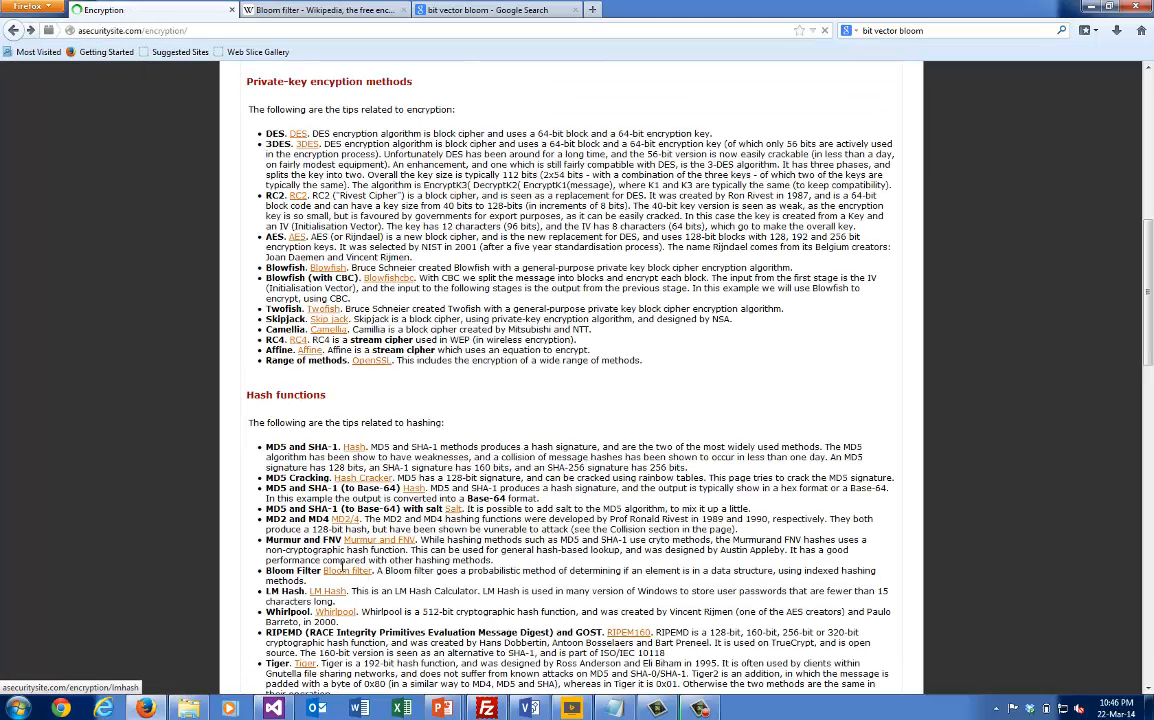
- Follow the 'Bloom filter' link under Hash functions
{"action": "left_click", "coordinate": [349, 571]}
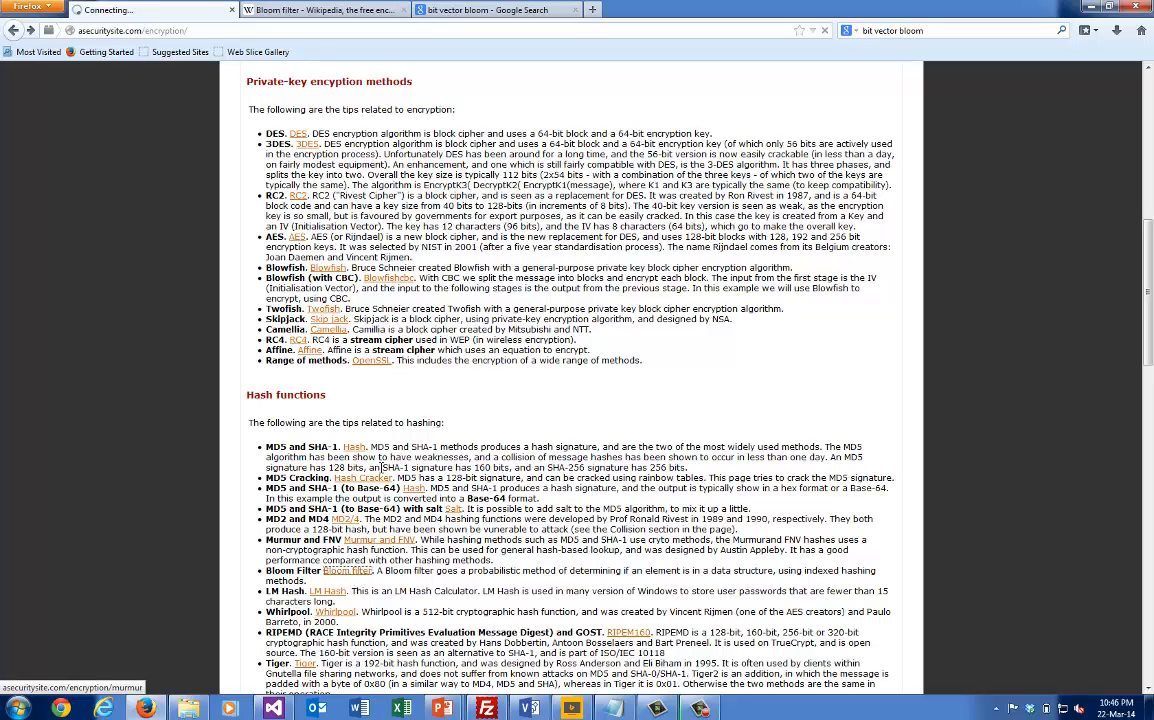
{"action": "left_click", "coordinate": [348, 570]}
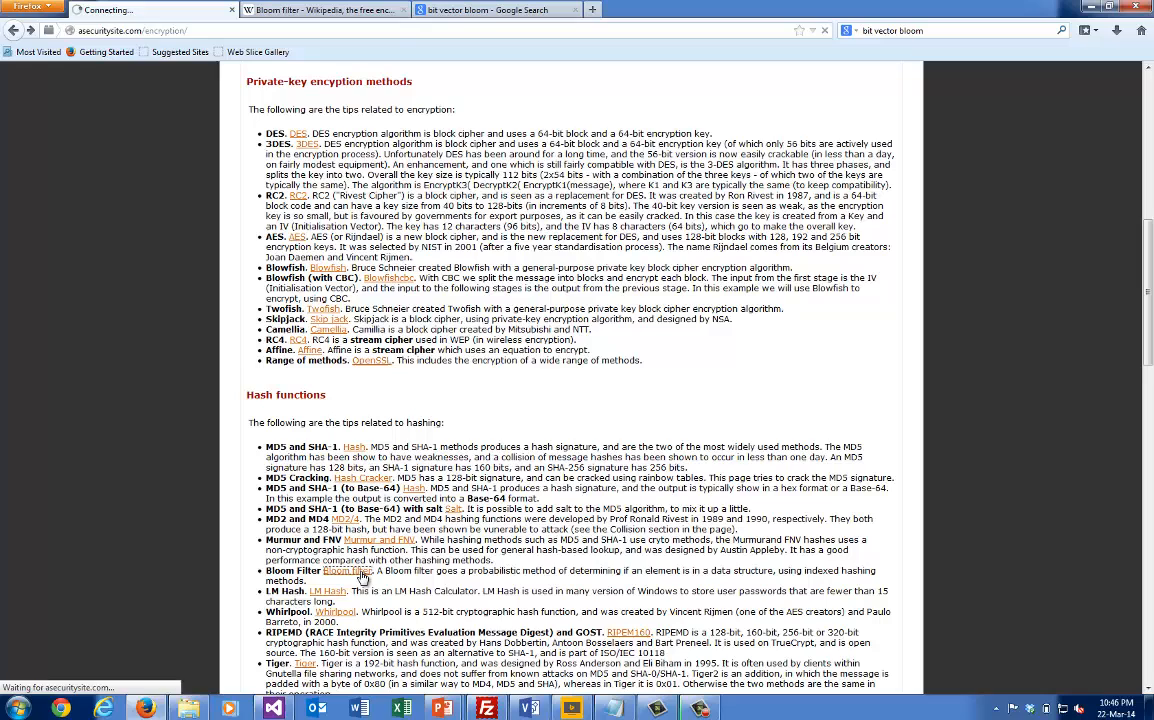
{"action": "left_click", "coordinate": [344, 570]}
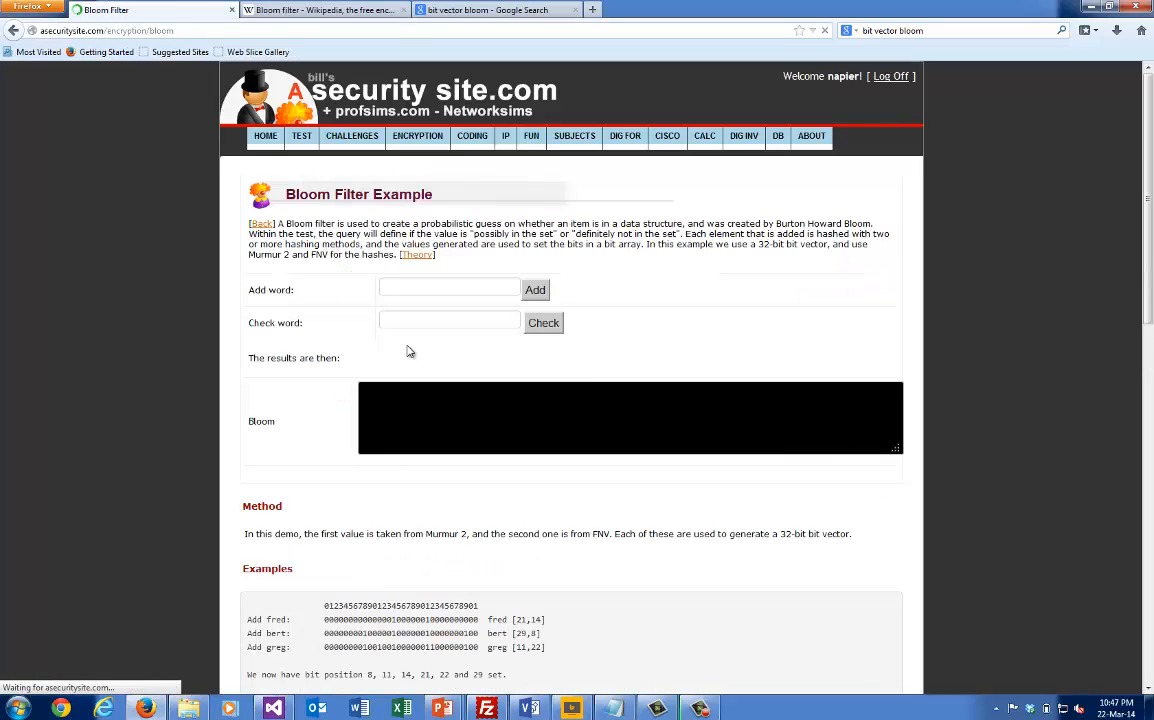
- Add fred, then bert, to the Bloom filter
{"action": "type", "text": "fre"}
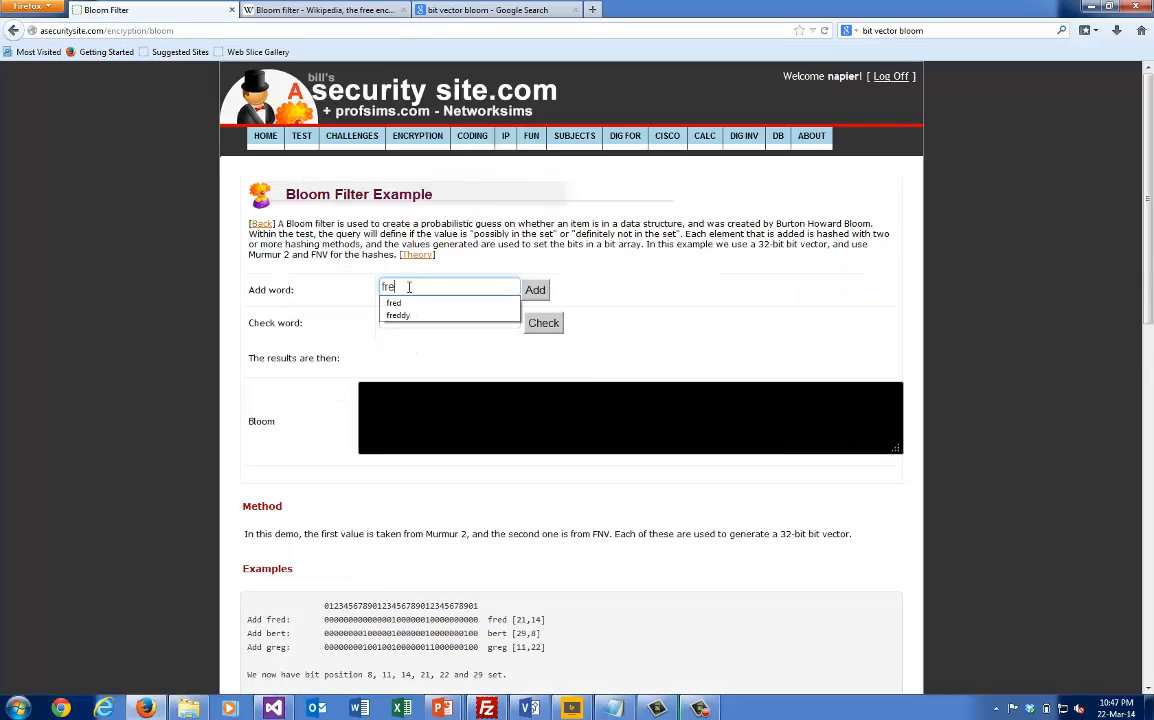
{"action": "left_click", "coordinate": [535, 290]}
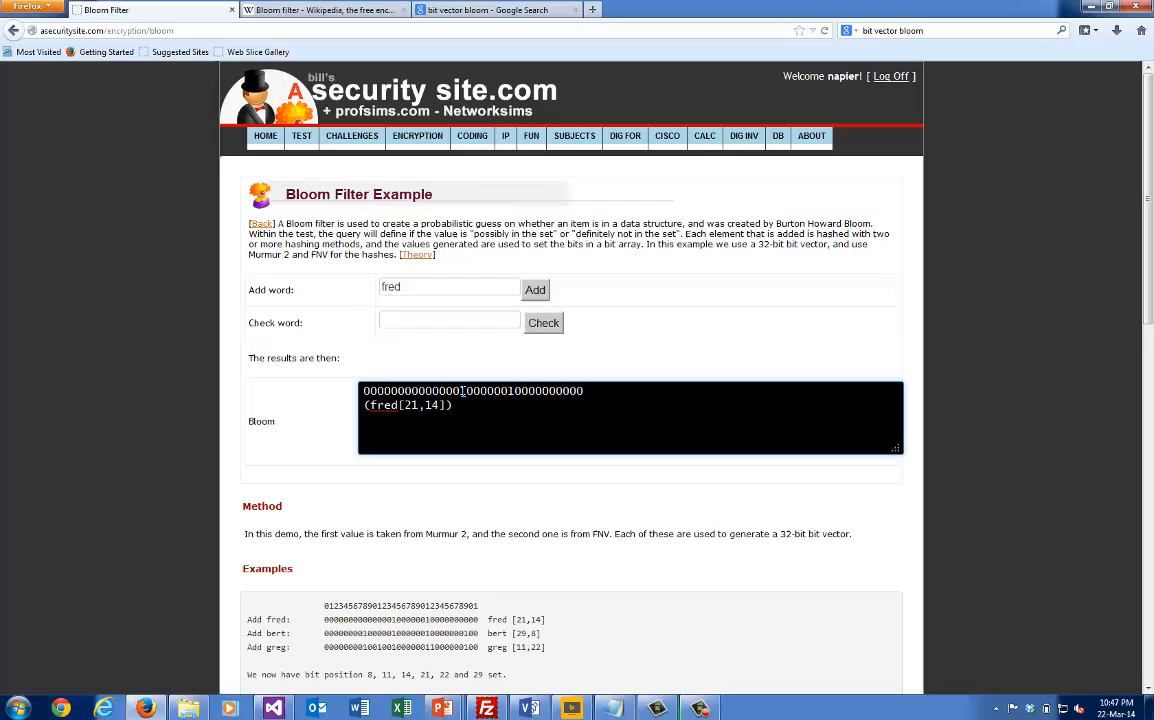
{"action": "triple_click", "coordinate": [449, 289]}
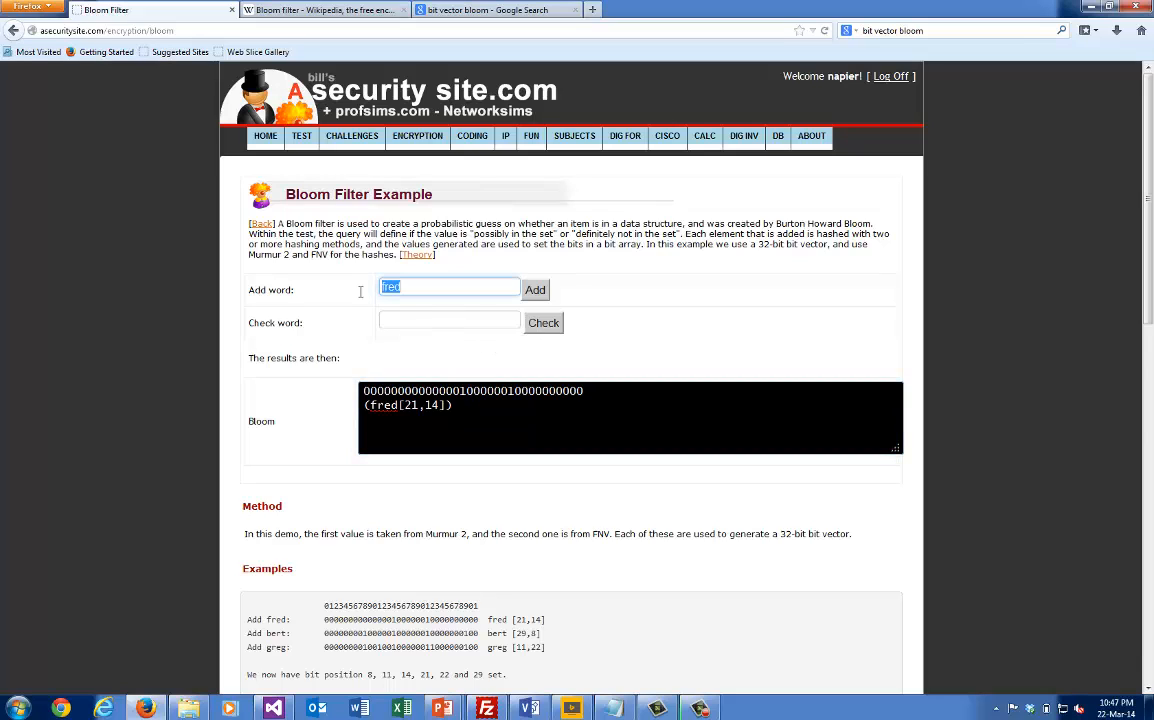
{"action": "type", "text": "bert"}
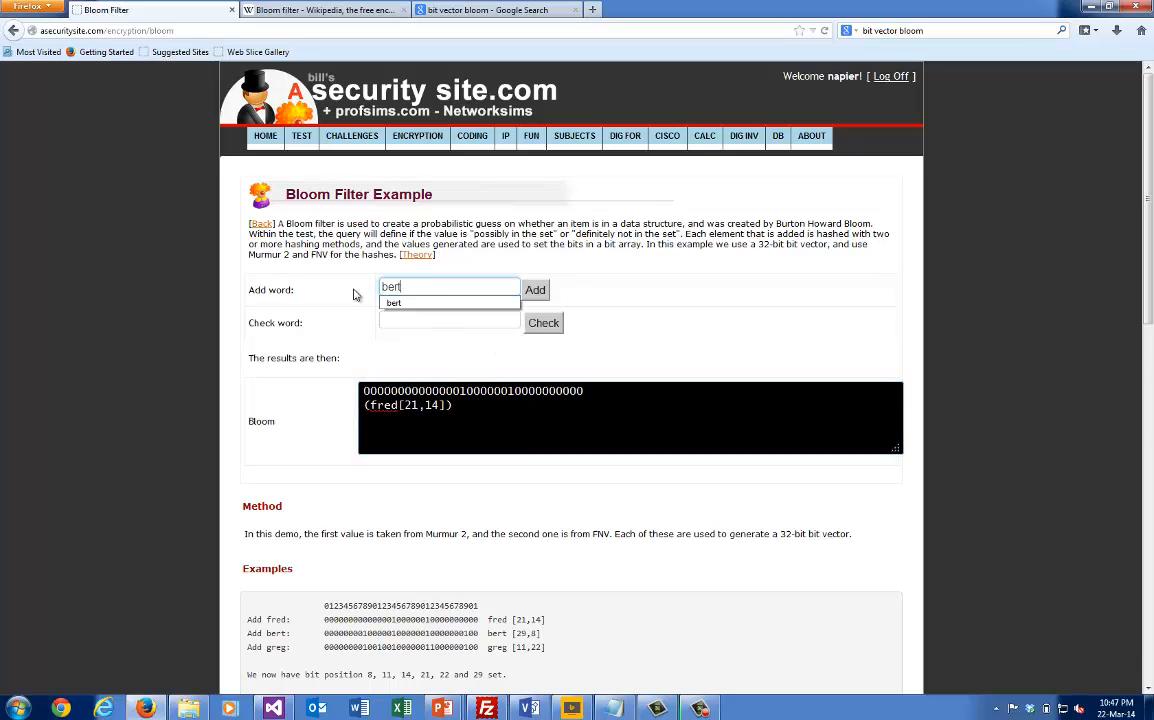
{"action": "left_click", "coordinate": [535, 289]}
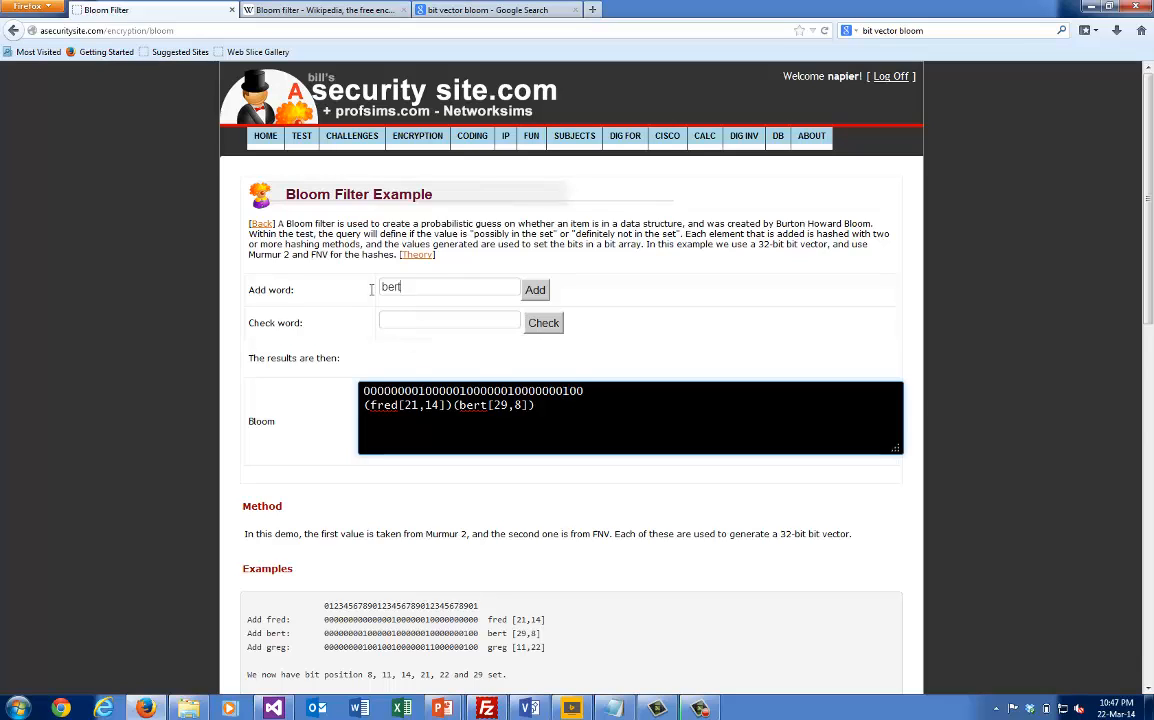
- Add greg to the filter and highlight the resulting output
{"action": "type", "text": "greg"}
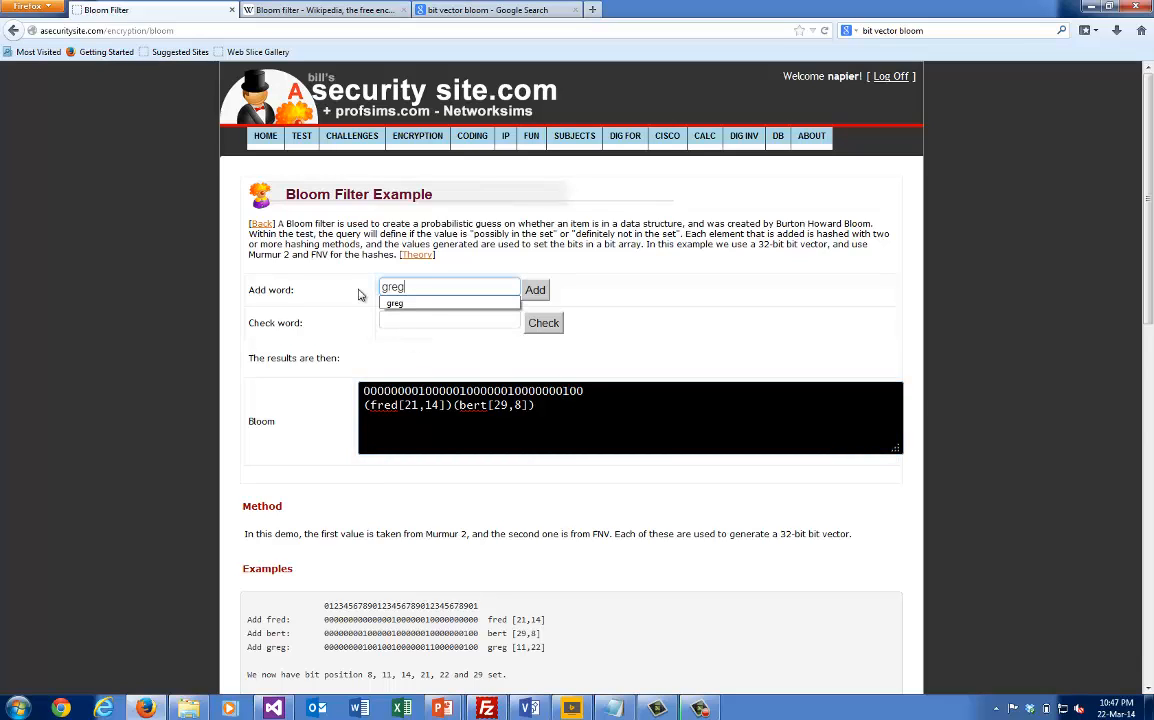
{"action": "left_click", "coordinate": [535, 290]}
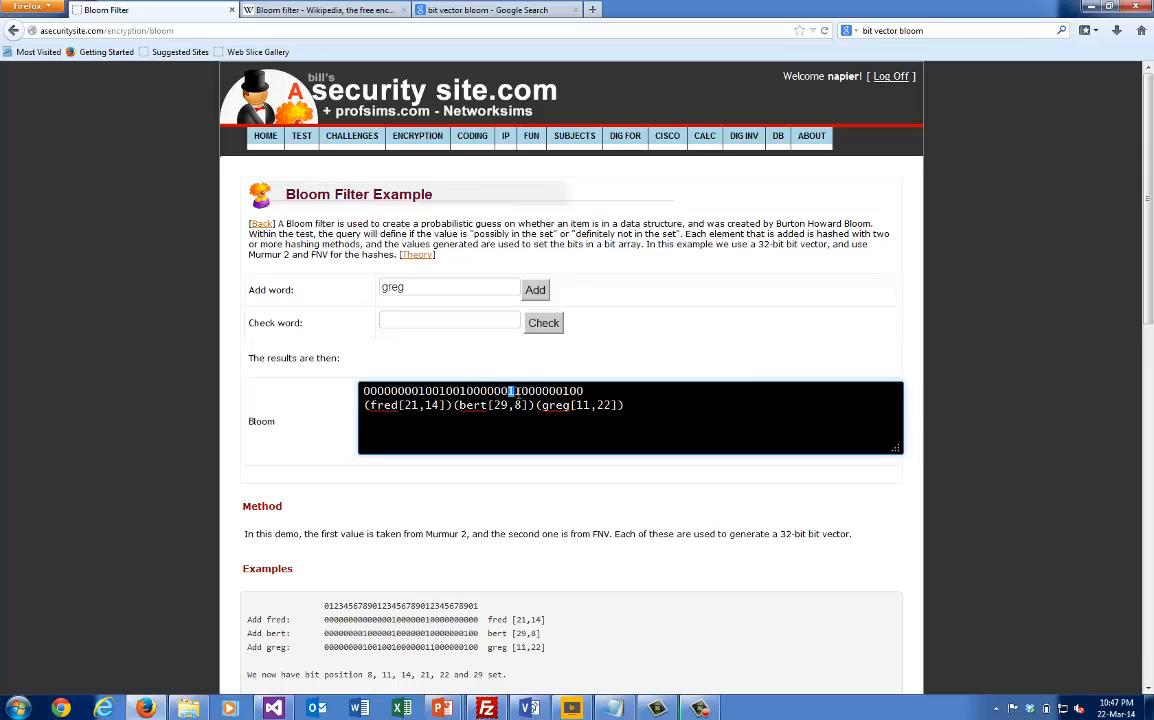
{"action": "triple_click", "coordinate": [472, 390]}
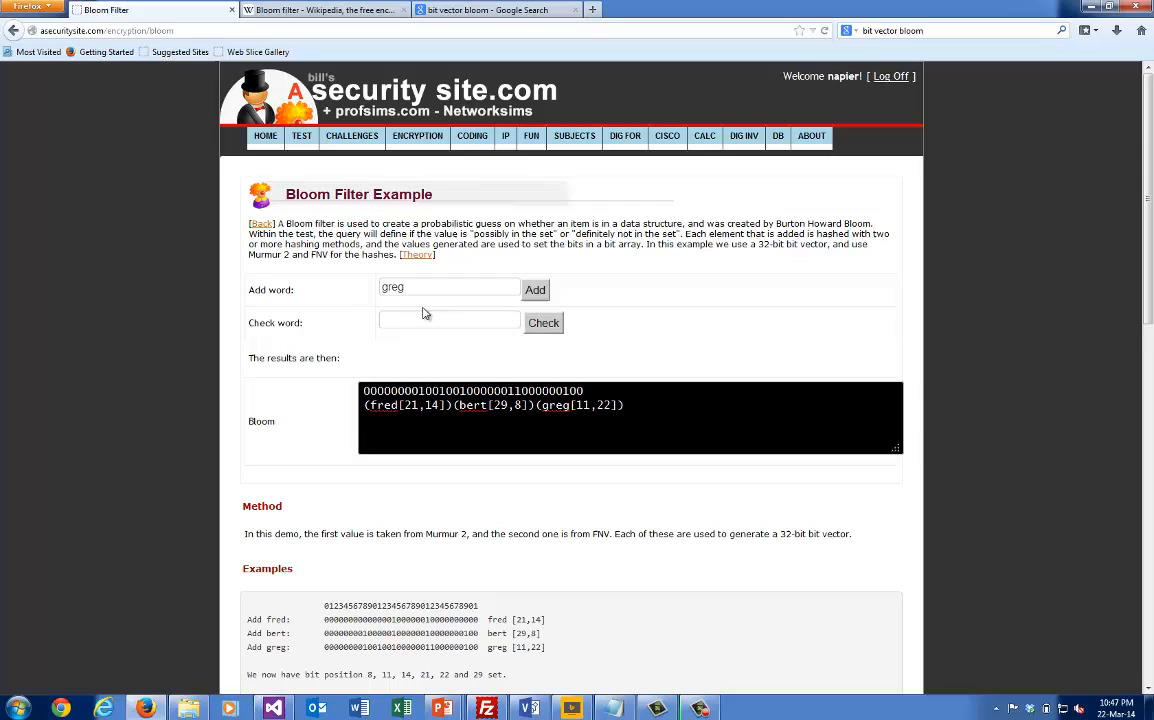
- Check amy against the filter, which reports it is not there [16,12]
{"action": "left_click", "coordinate": [449, 322]}
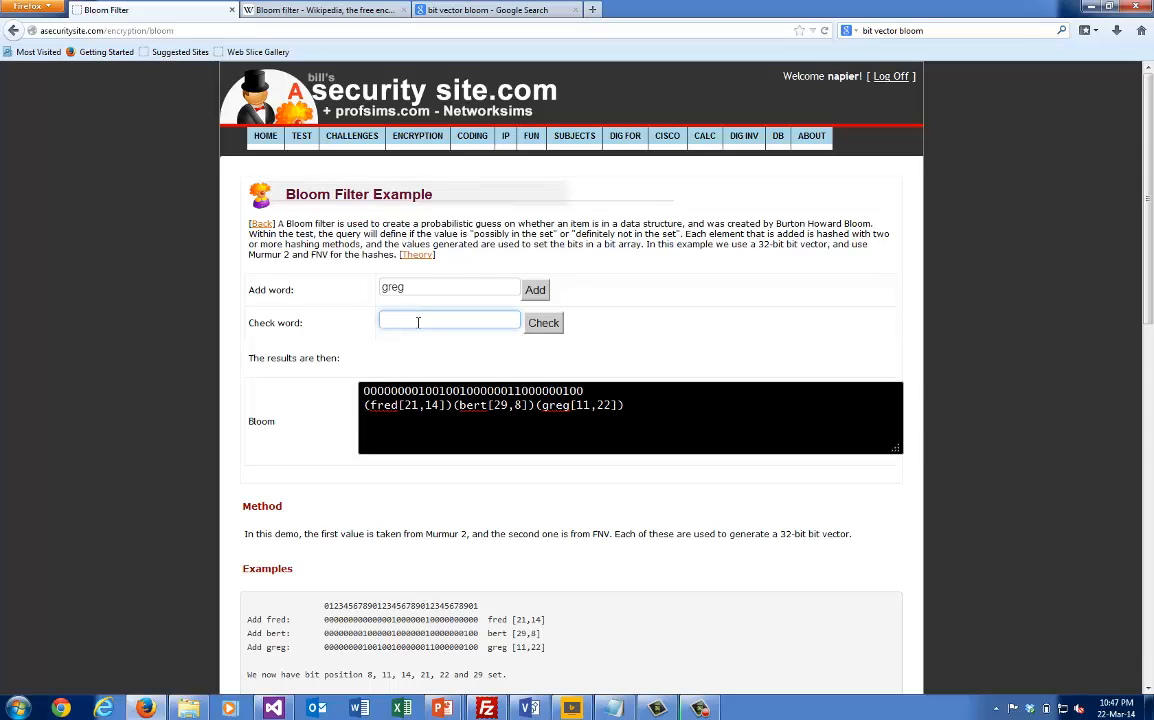
{"action": "type", "text": "amy"}
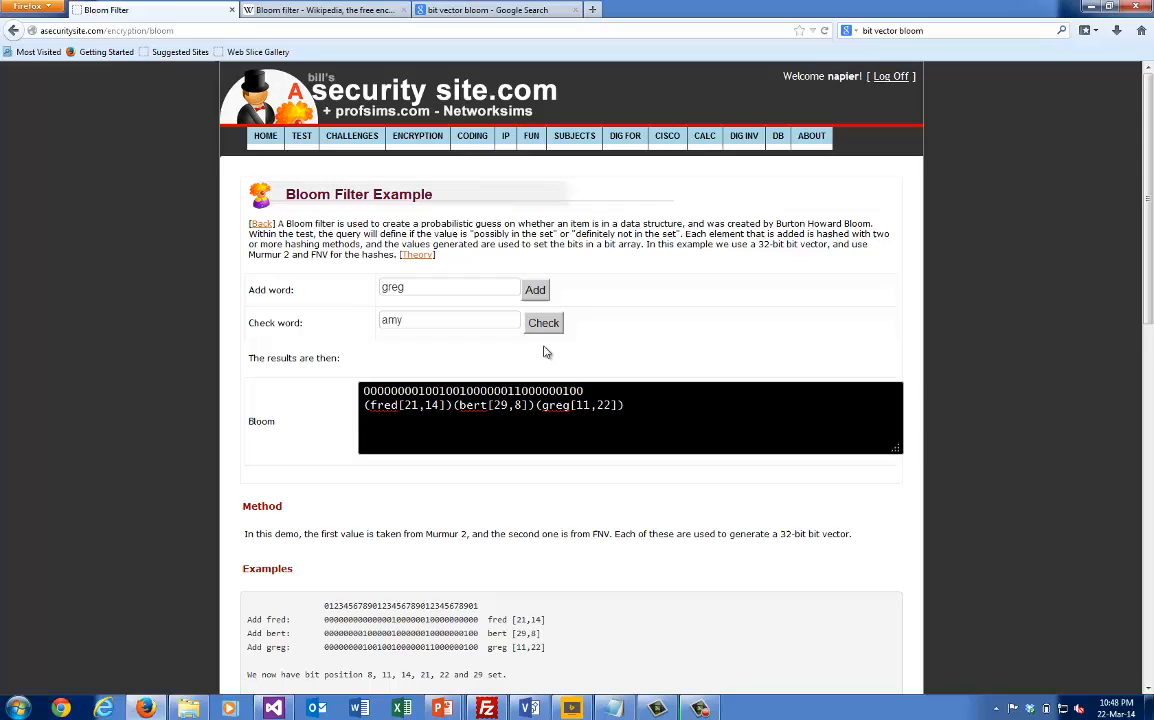
{"action": "left_click", "coordinate": [543, 322]}
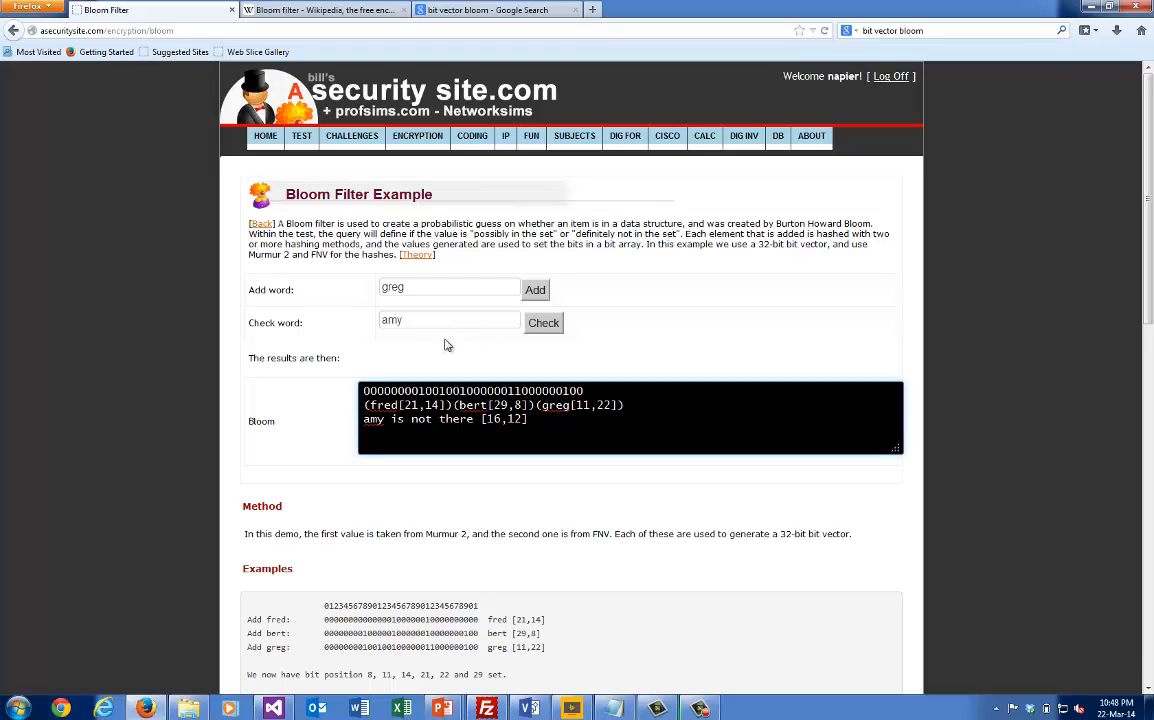
- Check greg, which the filter reports may be in there [11,22]
{"action": "type", "text": "gr"}
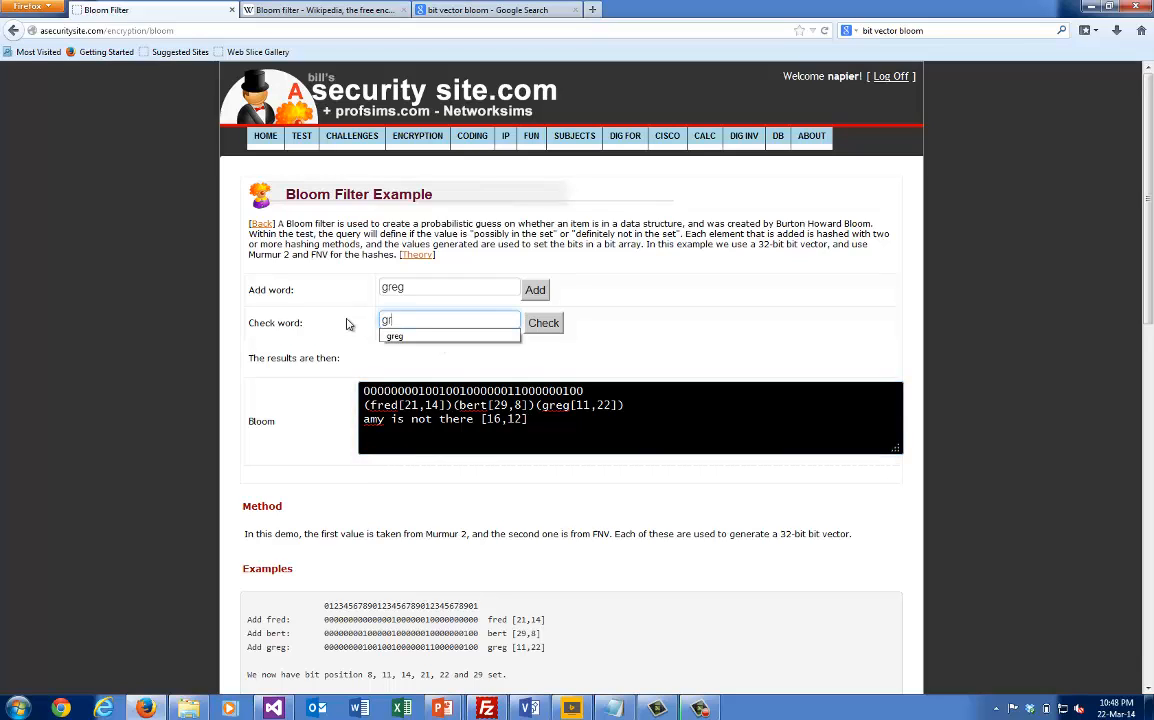
{"action": "left_click", "coordinate": [543, 322]}
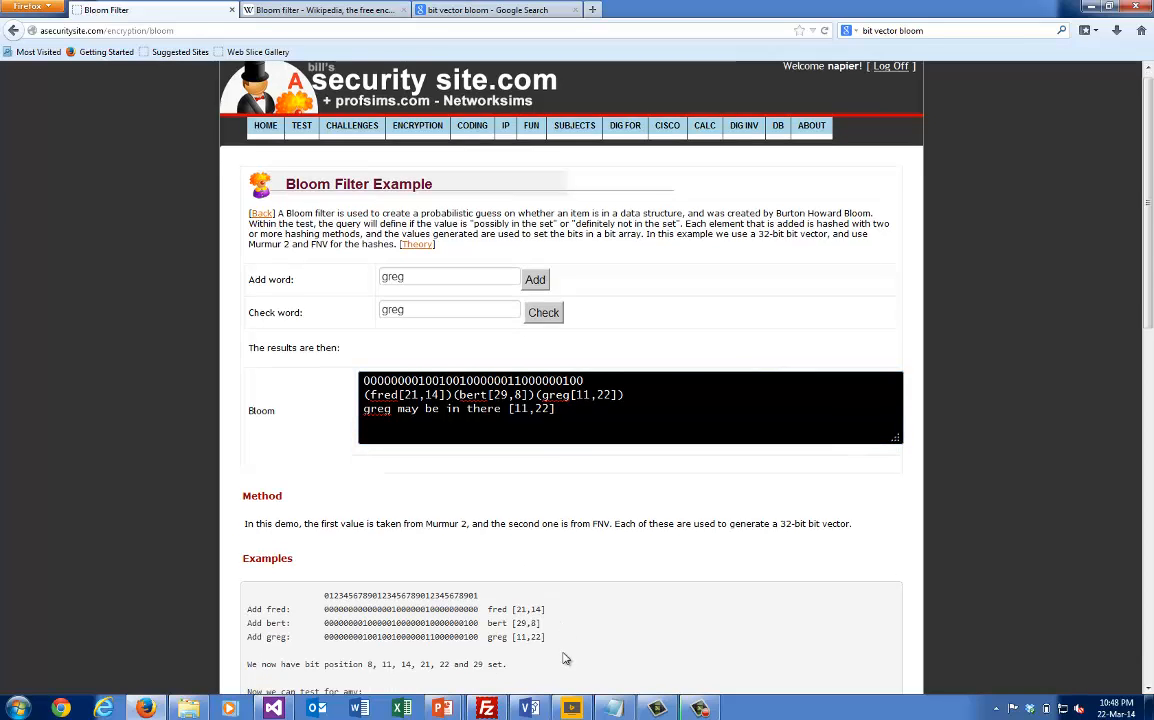
{"action": "scroll", "scroll_direction": "down", "scroll_amount": 3}
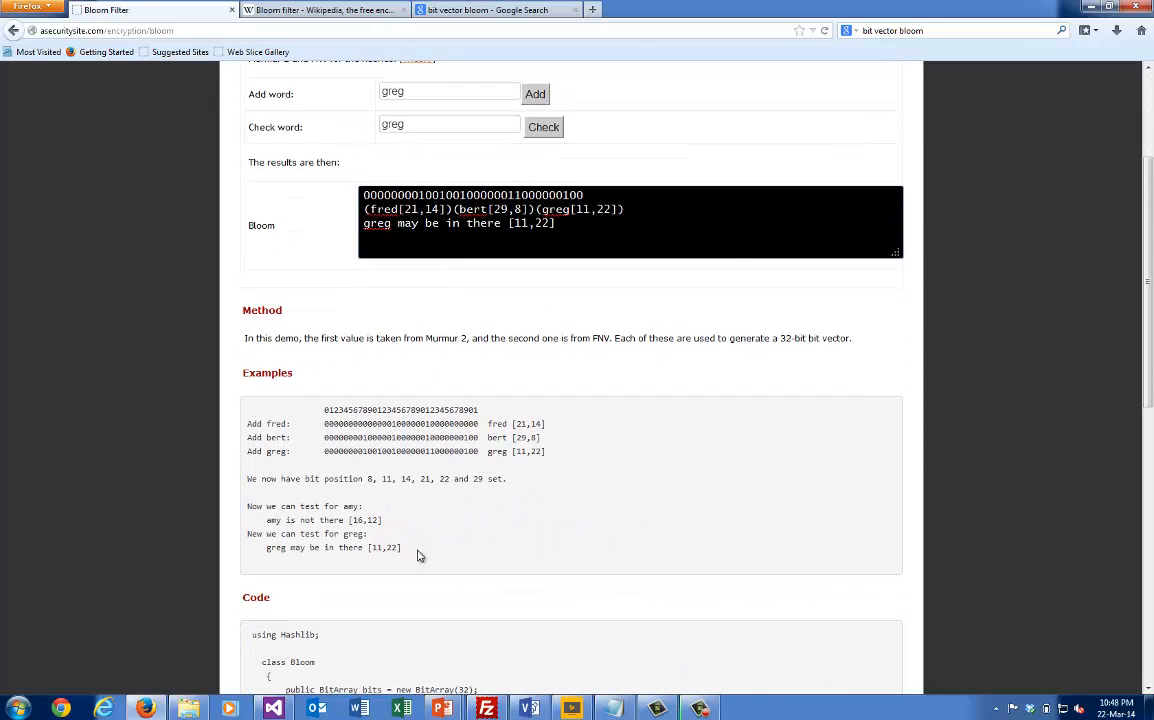
- Scroll through the C# Bloom class, highlighting its Murmur 2 and FNV hash code
{"action": "scroll", "scroll_direction": "down", "scroll_amount": 3}
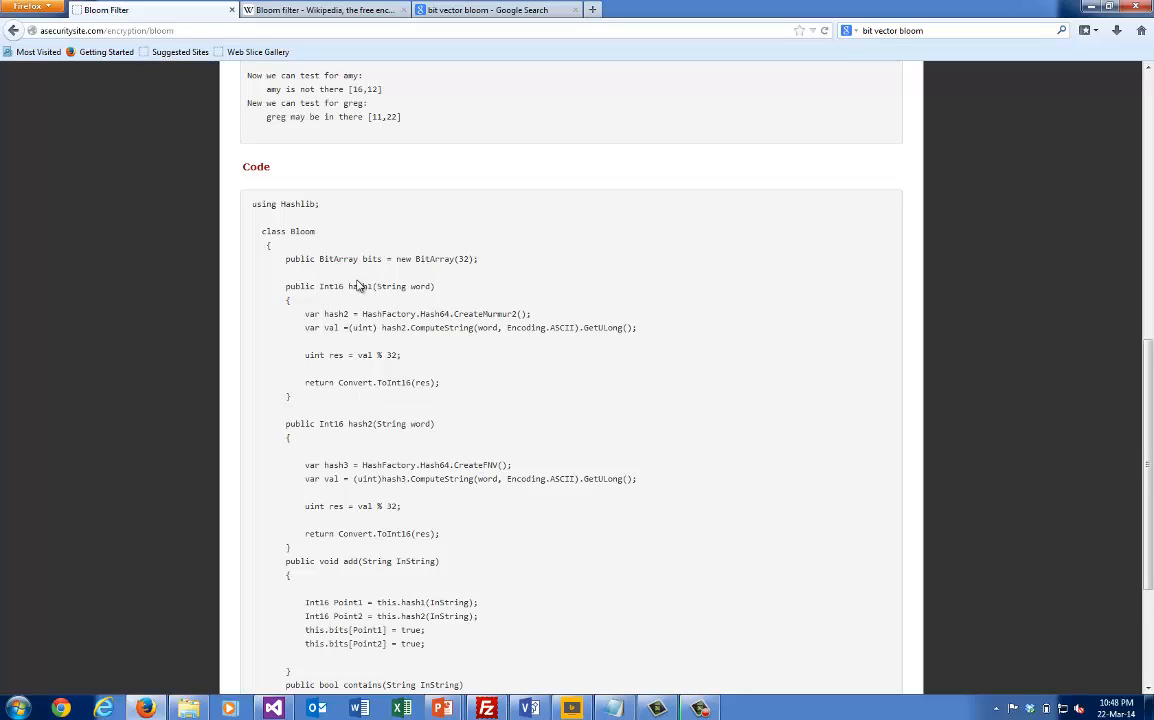
{"action": "double_click", "coordinate": [359, 286]}
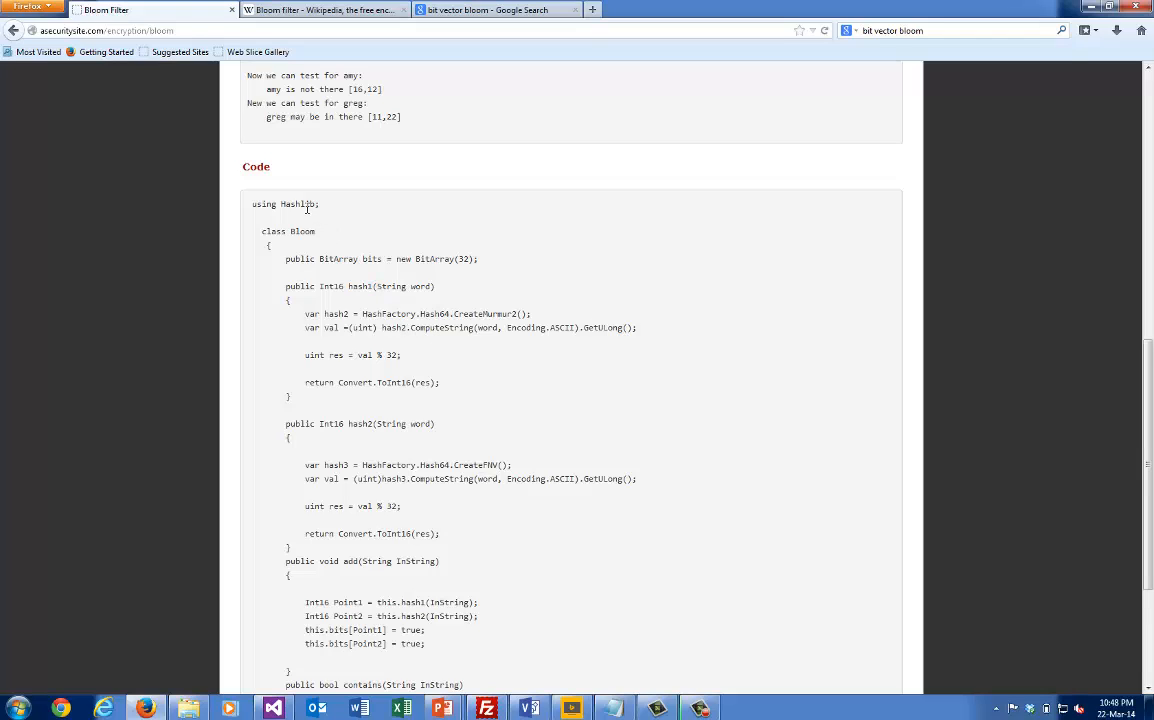
{"action": "mouse_move", "coordinate": [340, 327]}
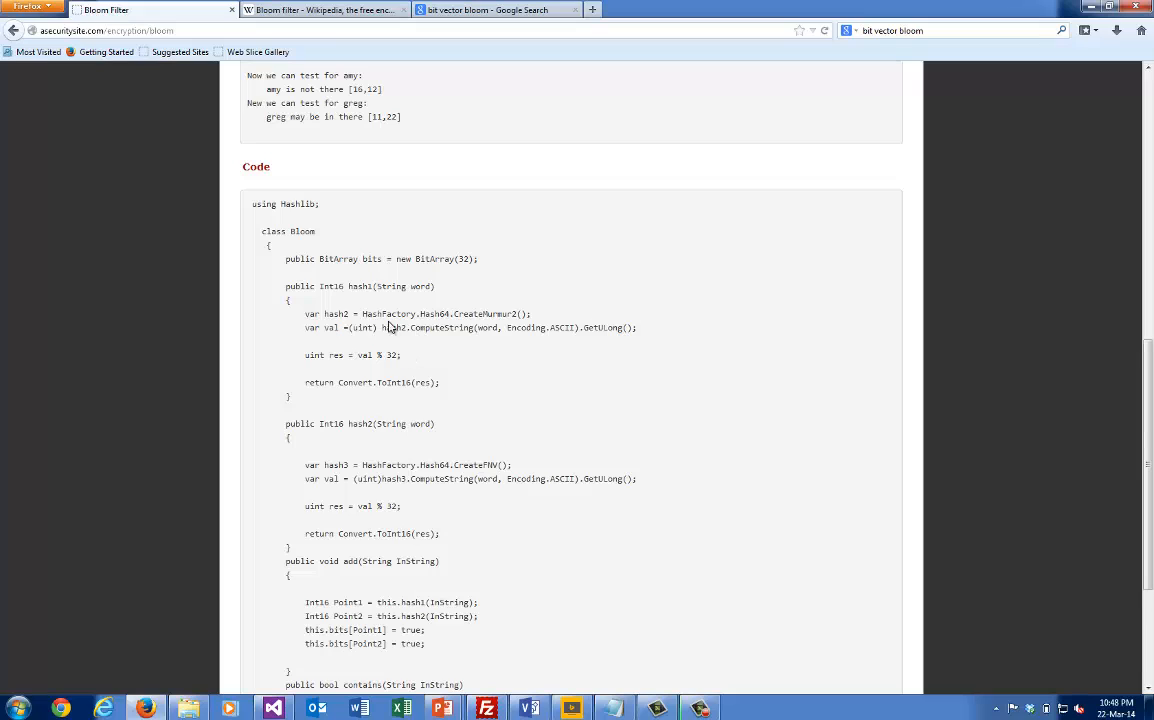
{"action": "mouse_move", "coordinate": [406, 362]}
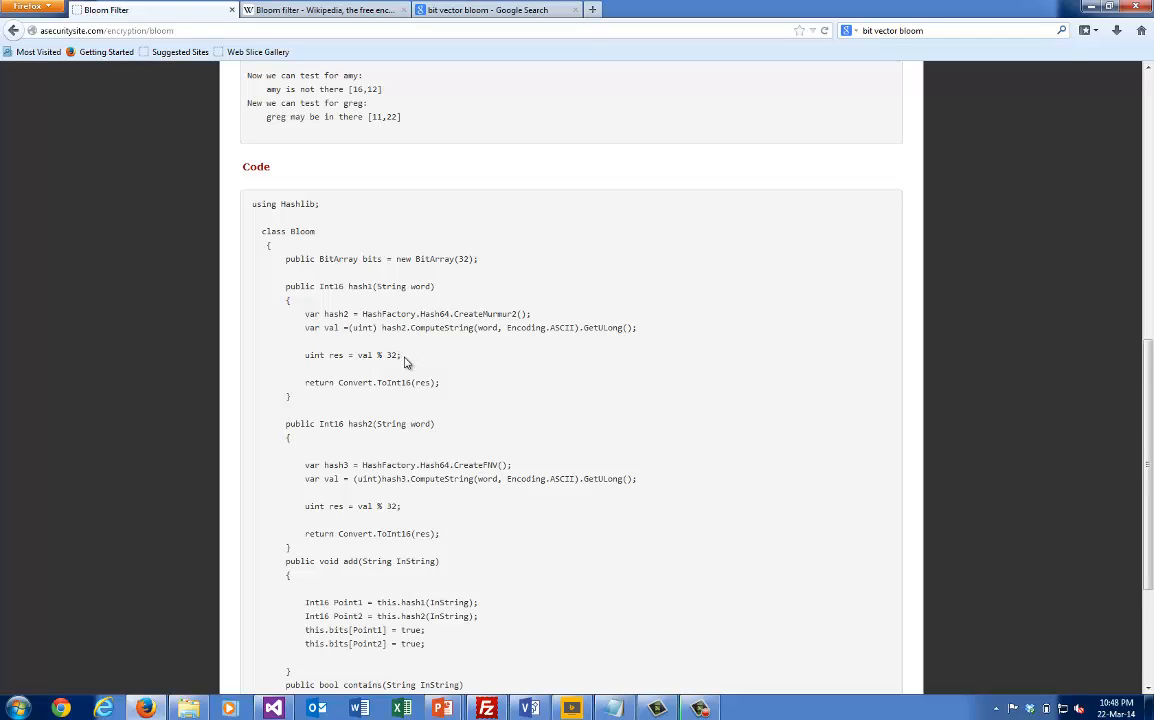
{"action": "mouse_move", "coordinate": [414, 364]}
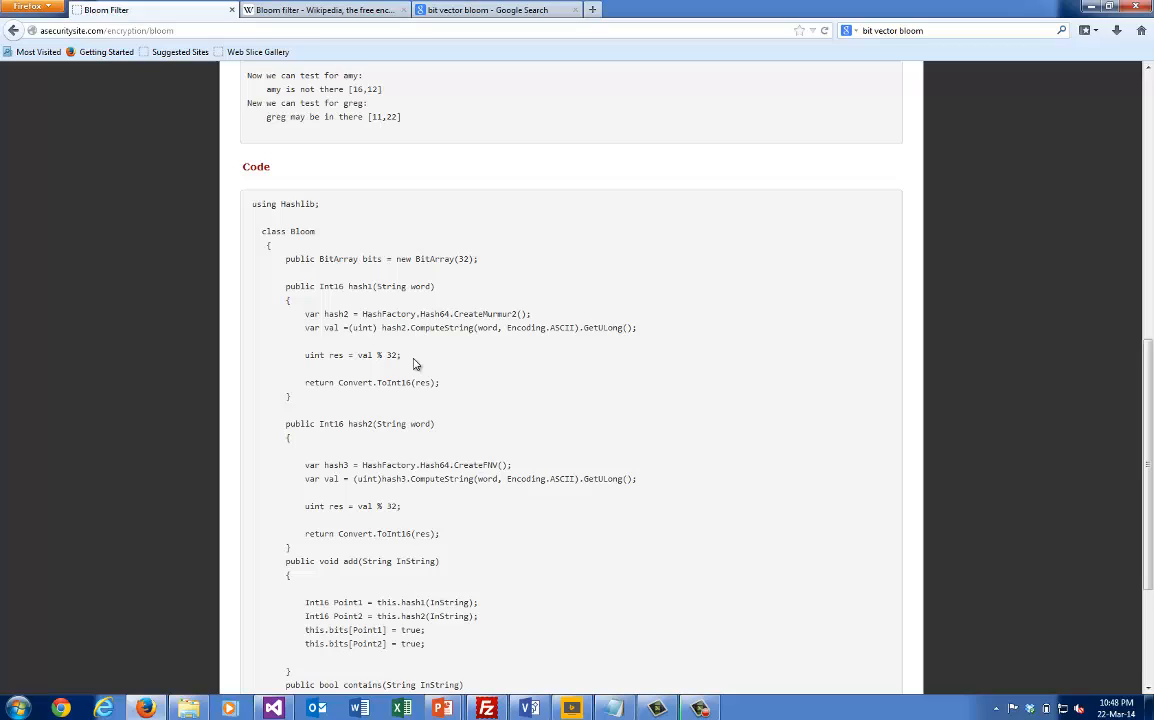
{"action": "mouse_move", "coordinate": [427, 380]}
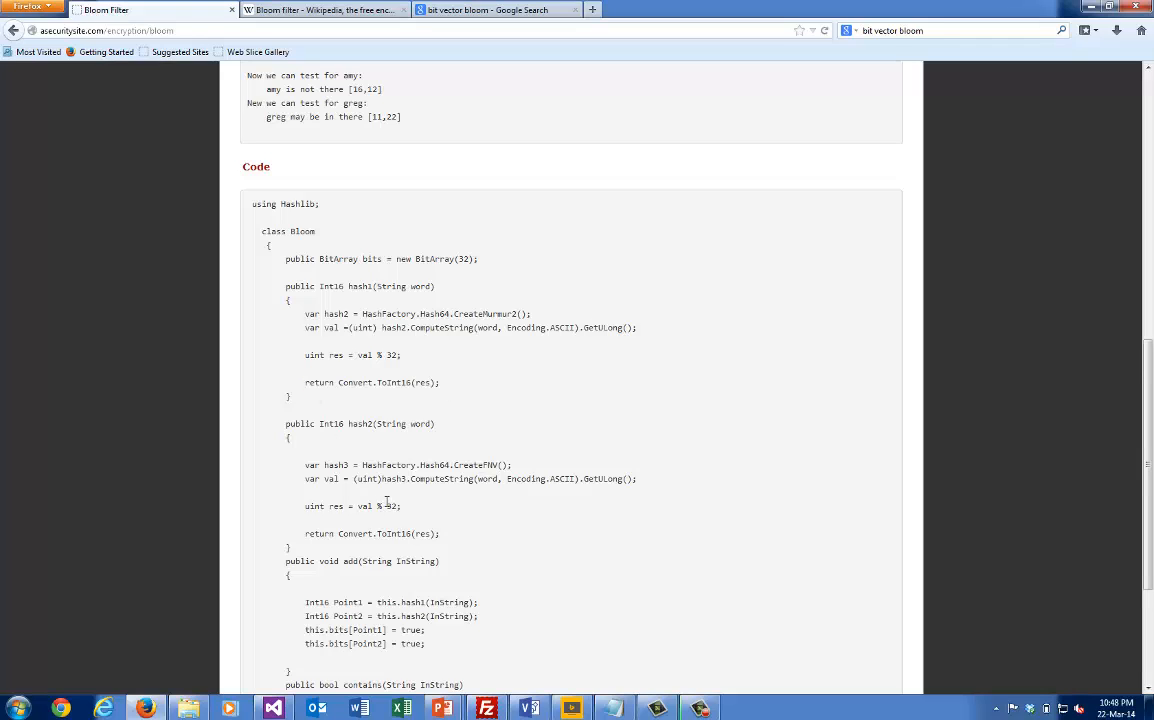
{"action": "mouse_move", "coordinate": [473, 462]}
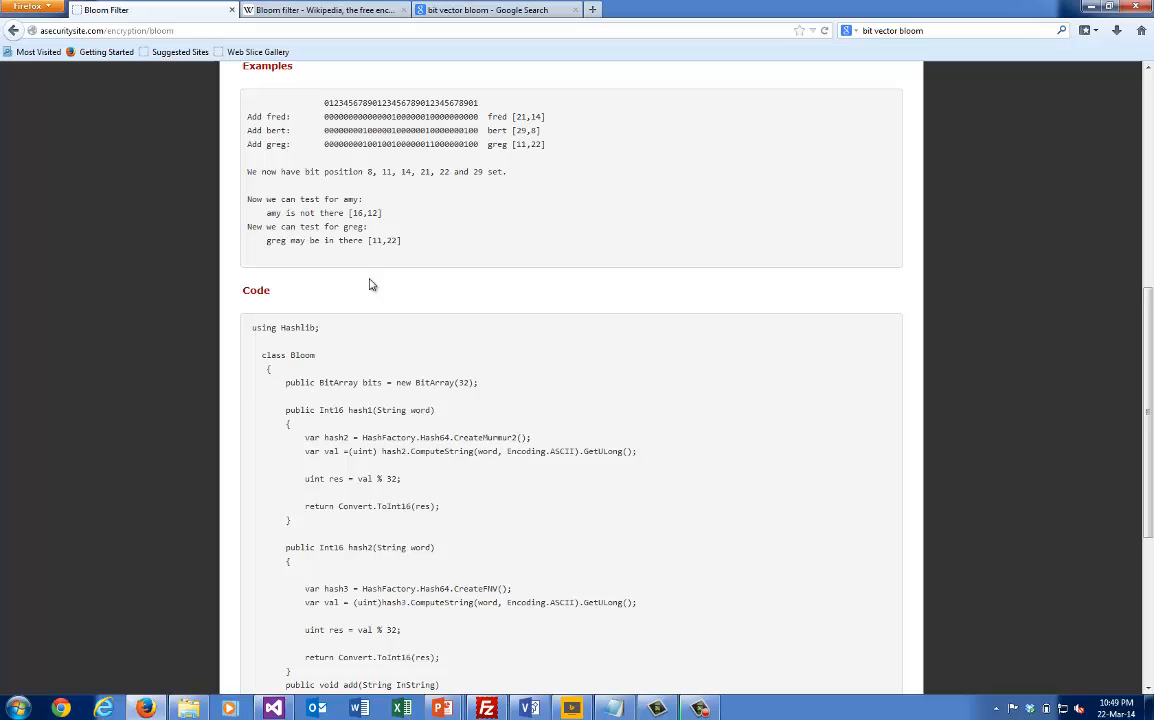
{"action": "scroll", "scroll_direction": "up", "scroll_amount": 3}
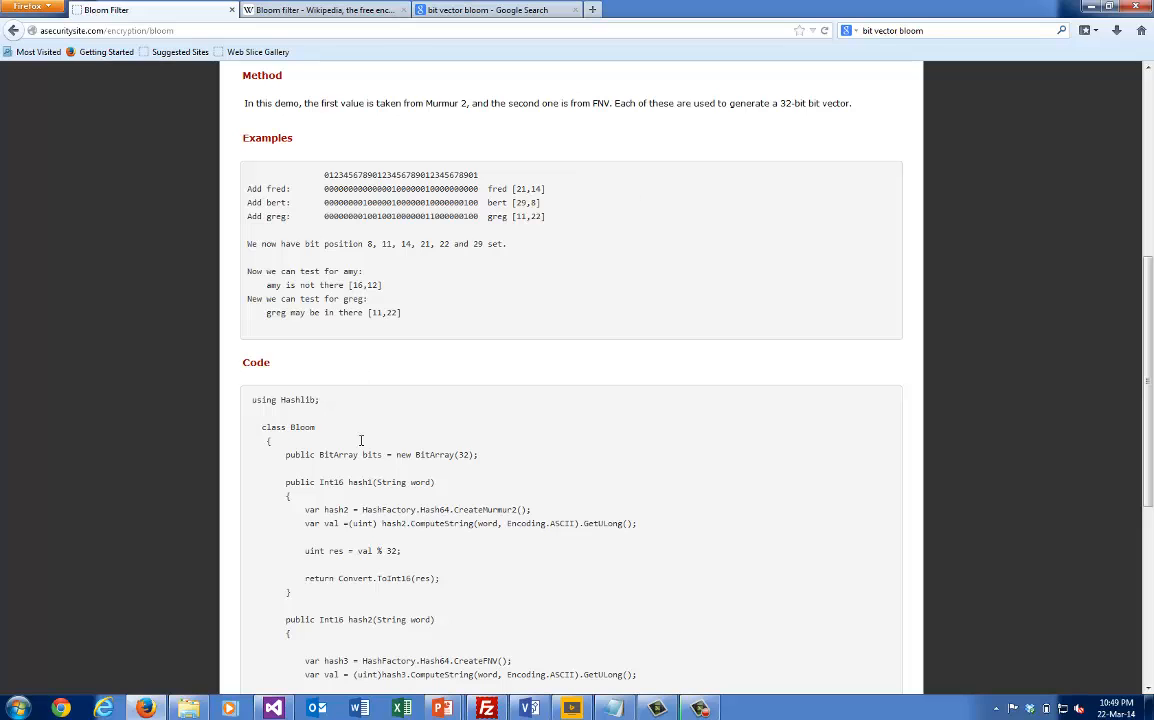
{"action": "double_click", "coordinate": [389, 550]}
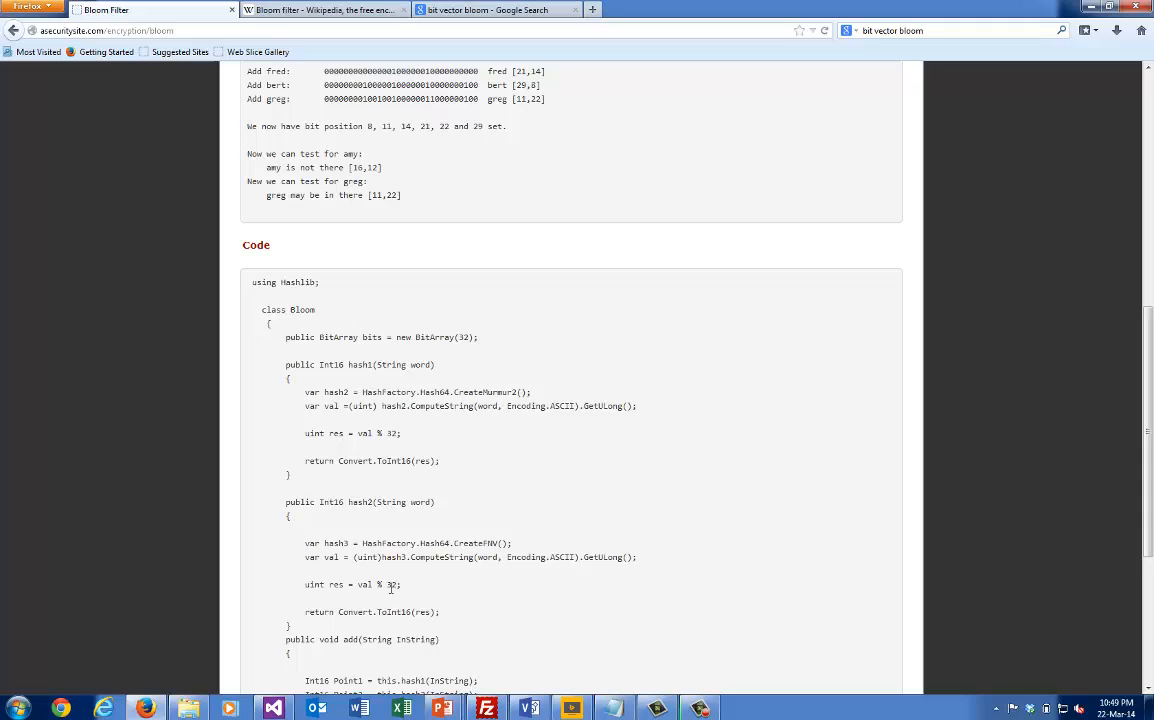
{"action": "scroll", "scroll_direction": "down", "scroll_amount": 3}
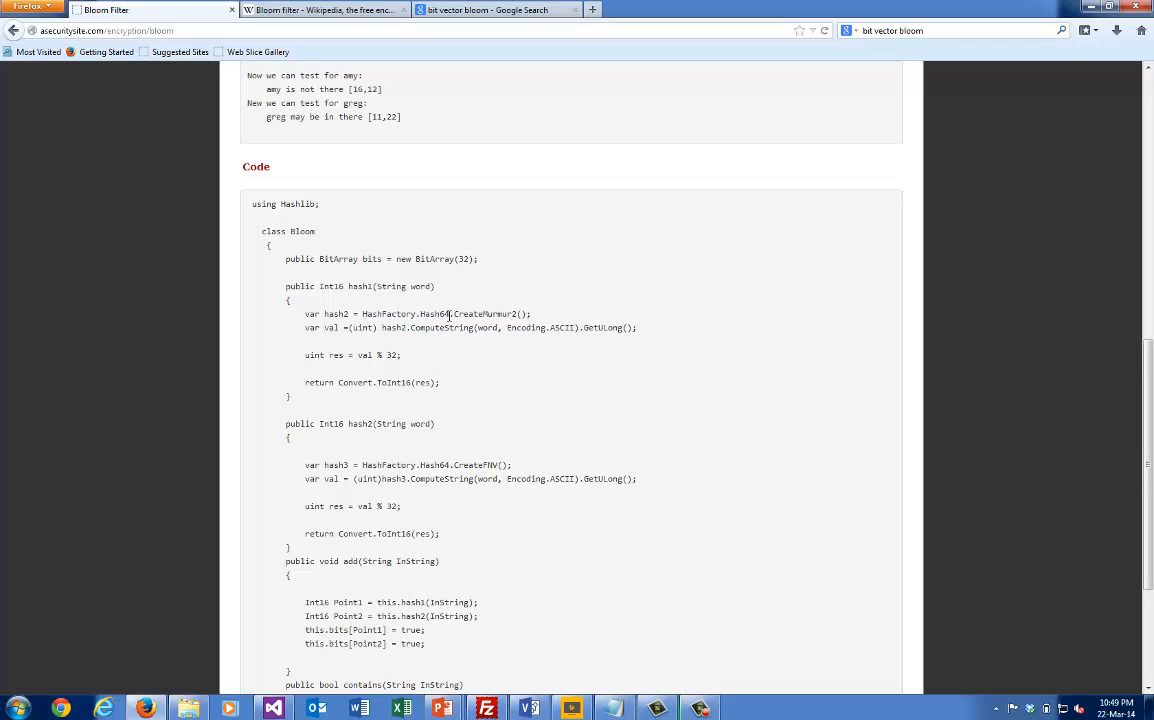
{"action": "mouse_move", "coordinate": [538, 317]}
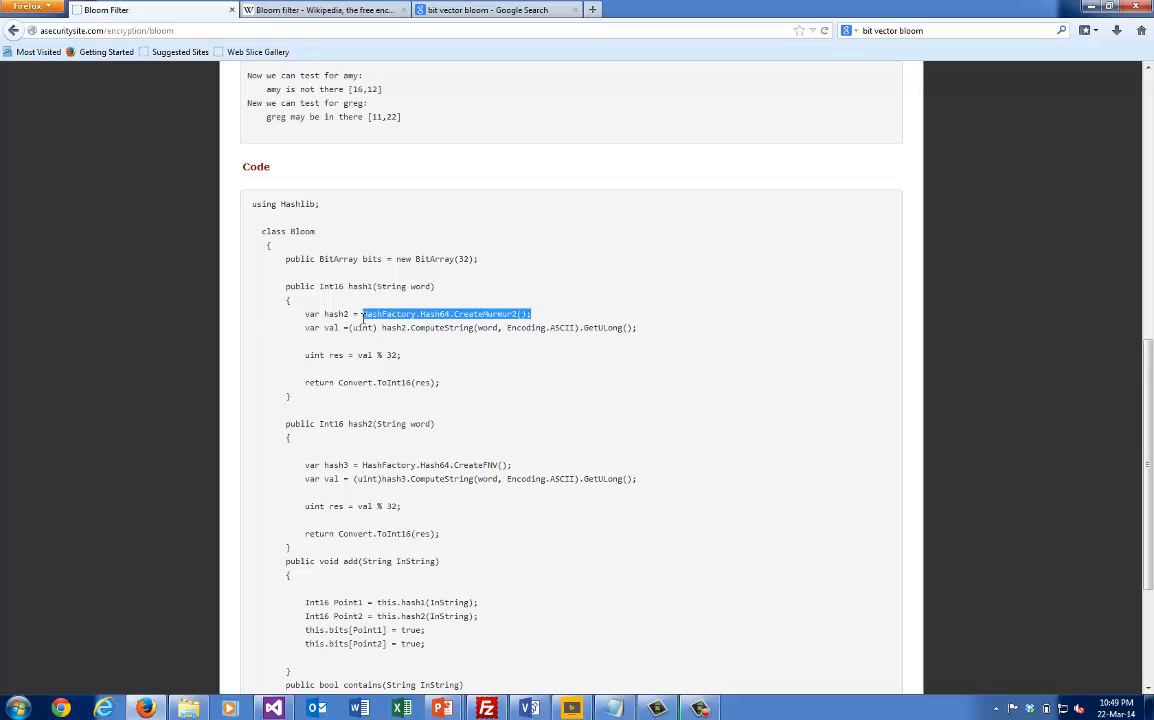
{"action": "left_click", "coordinate": [408, 451]}
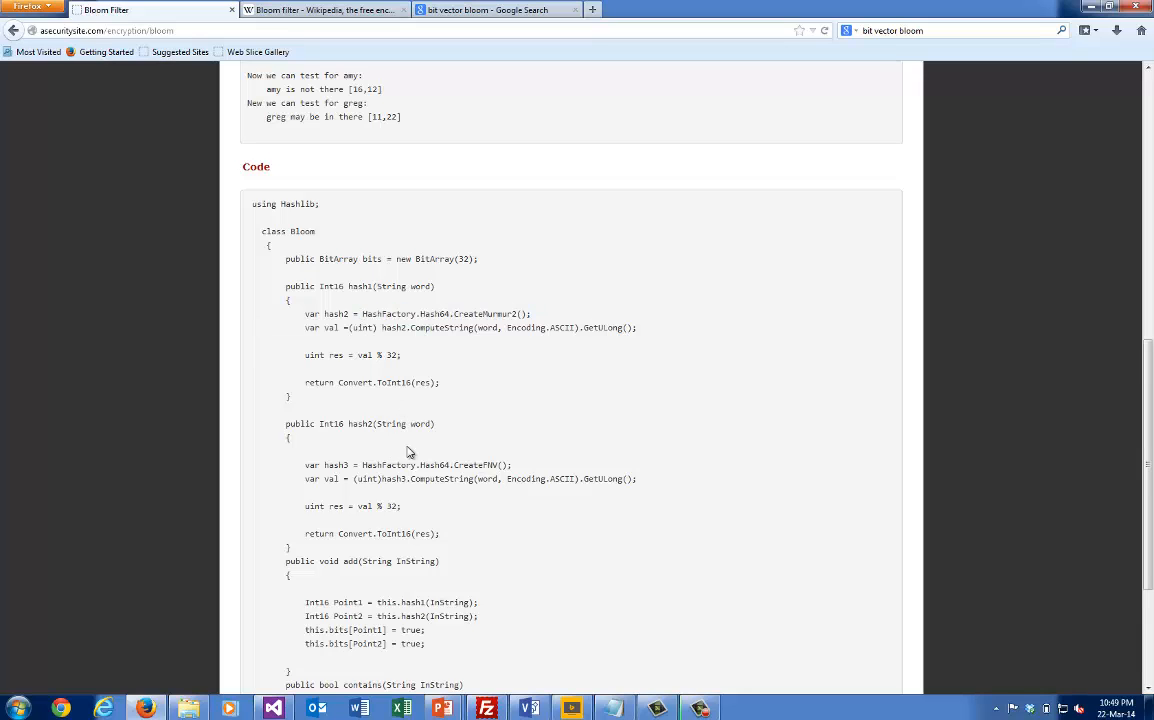
{"action": "scroll", "scroll_direction": "down", "scroll_amount": 3}
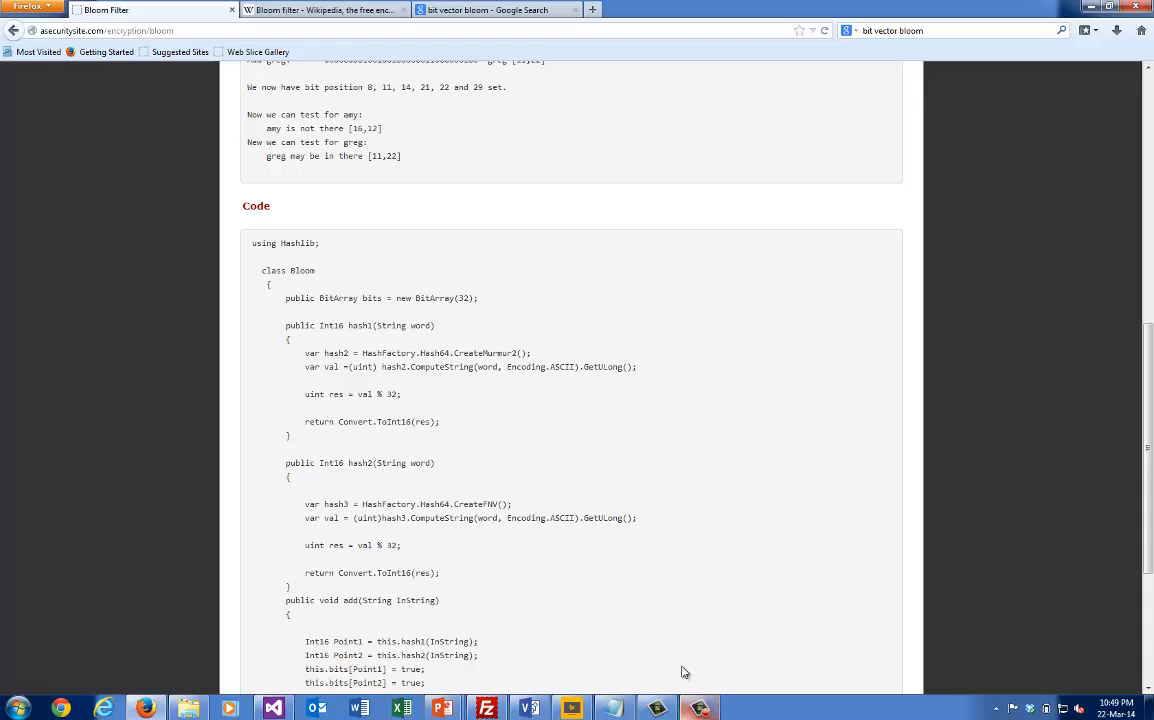